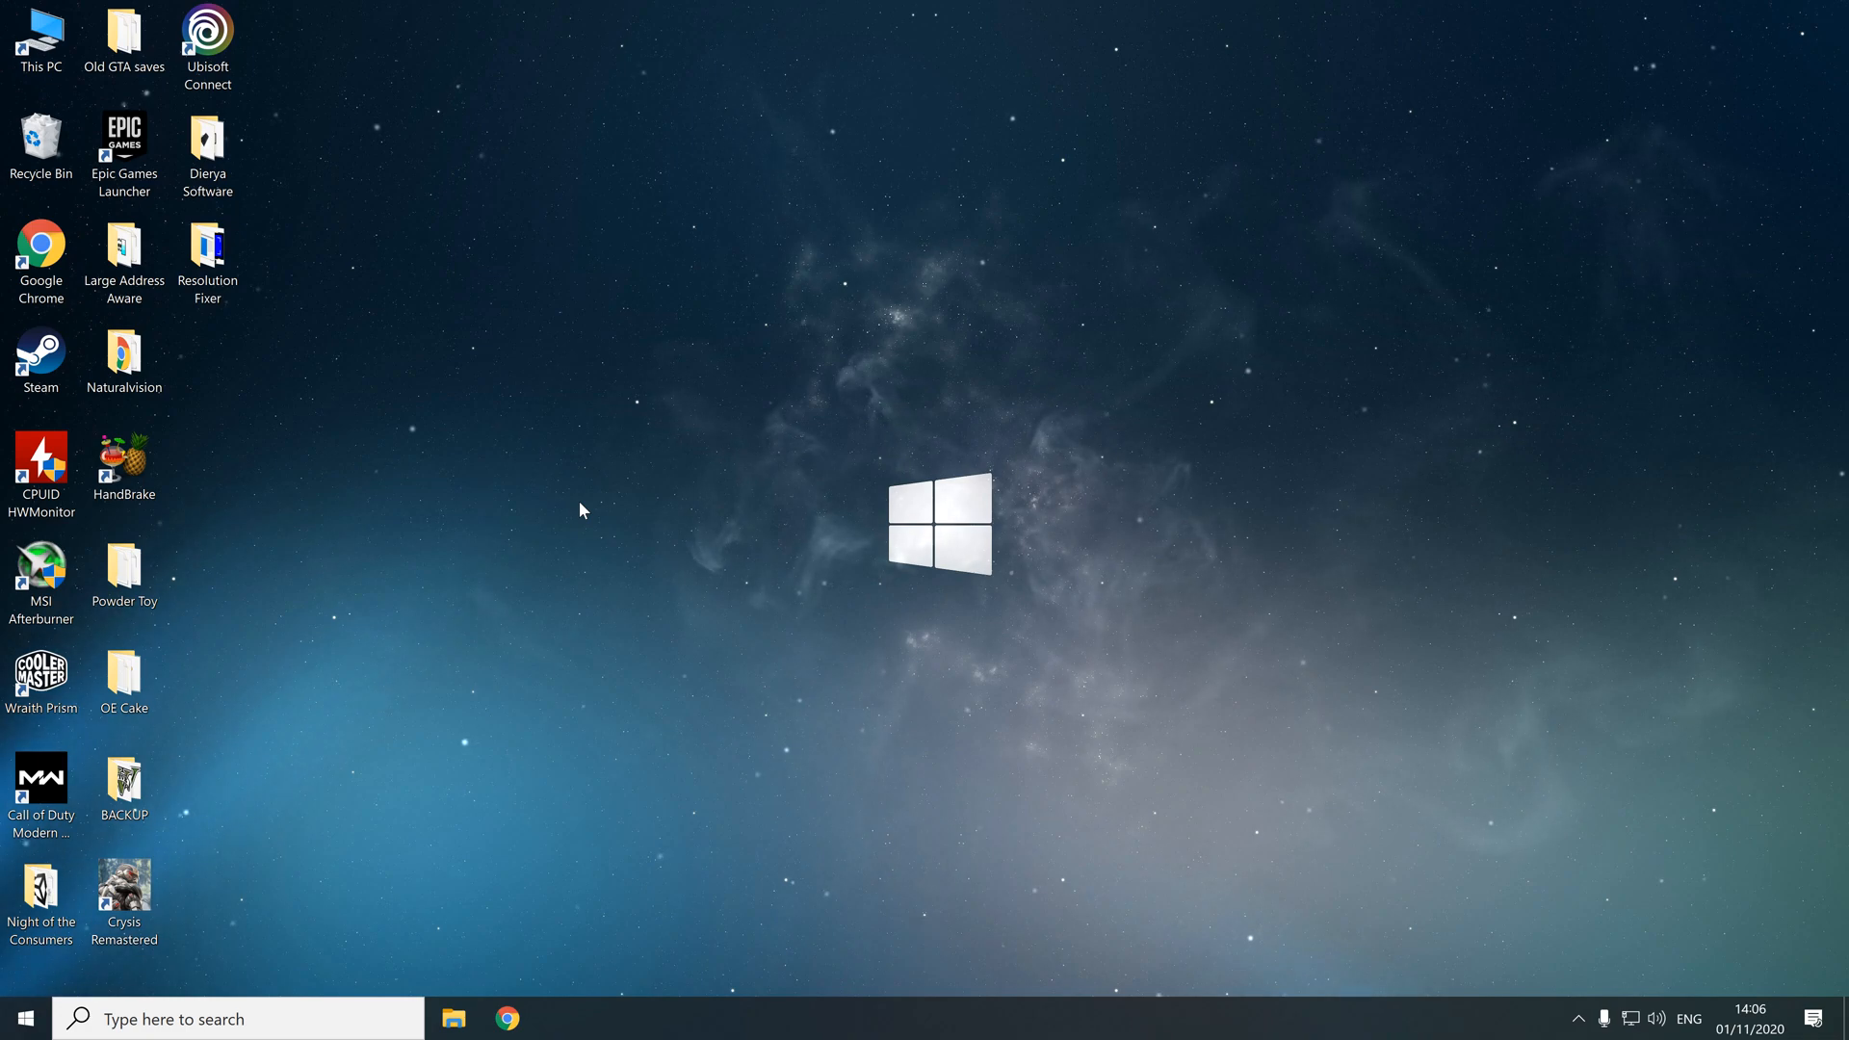
pyautogui.moveTo(698, 694)
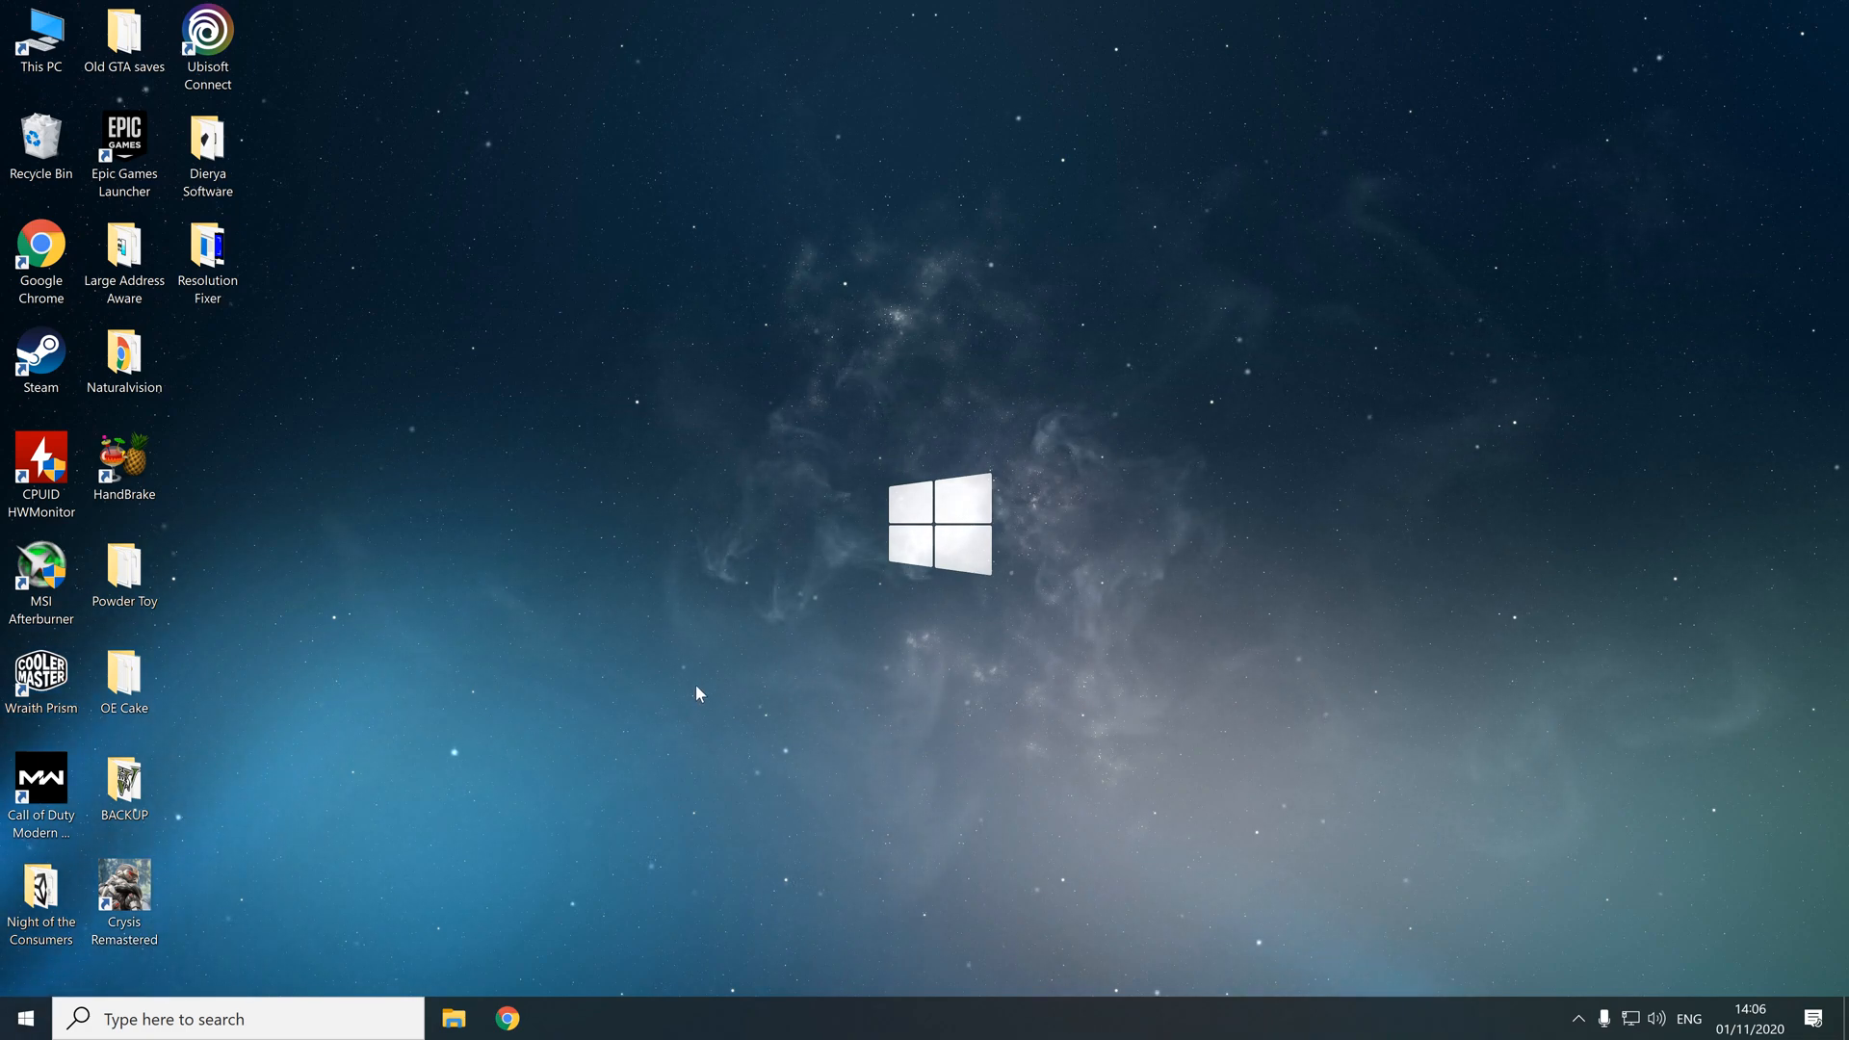
pyautogui.moveTo(470, 616)
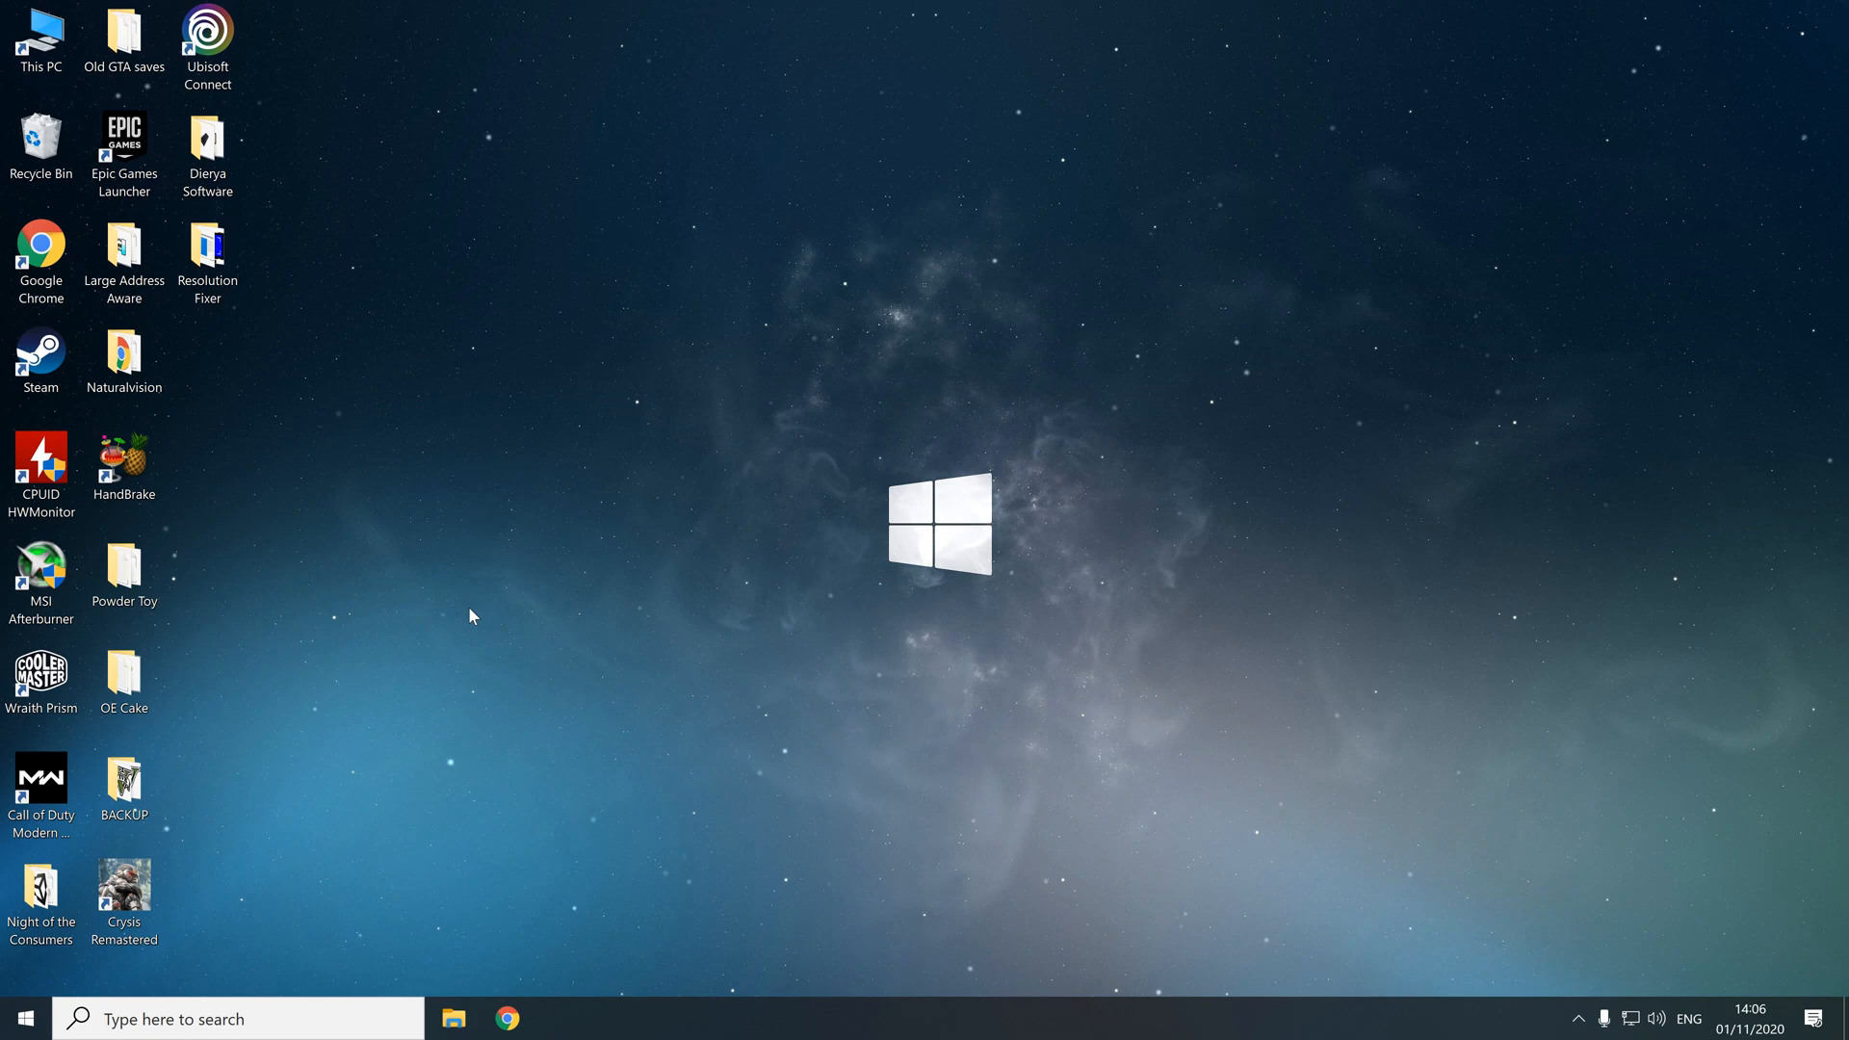
pyautogui.moveTo(561, 520)
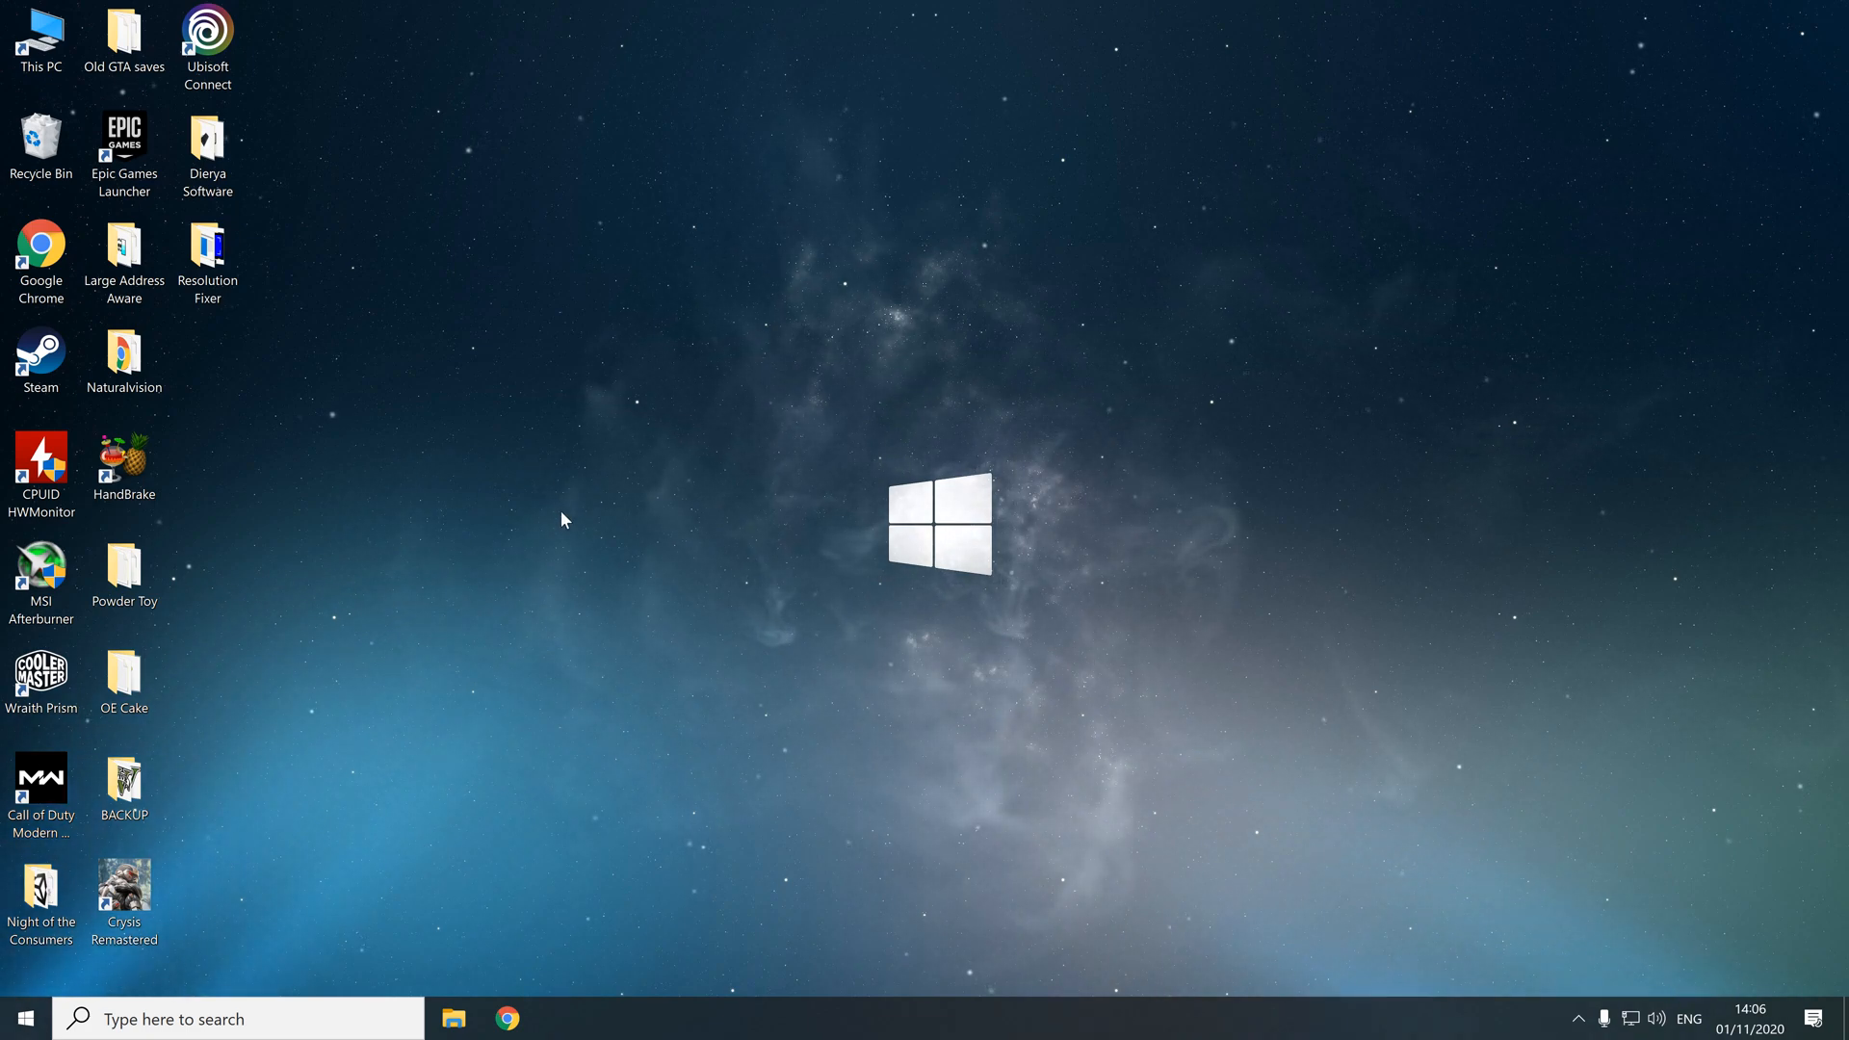
pyautogui.moveTo(532, 522)
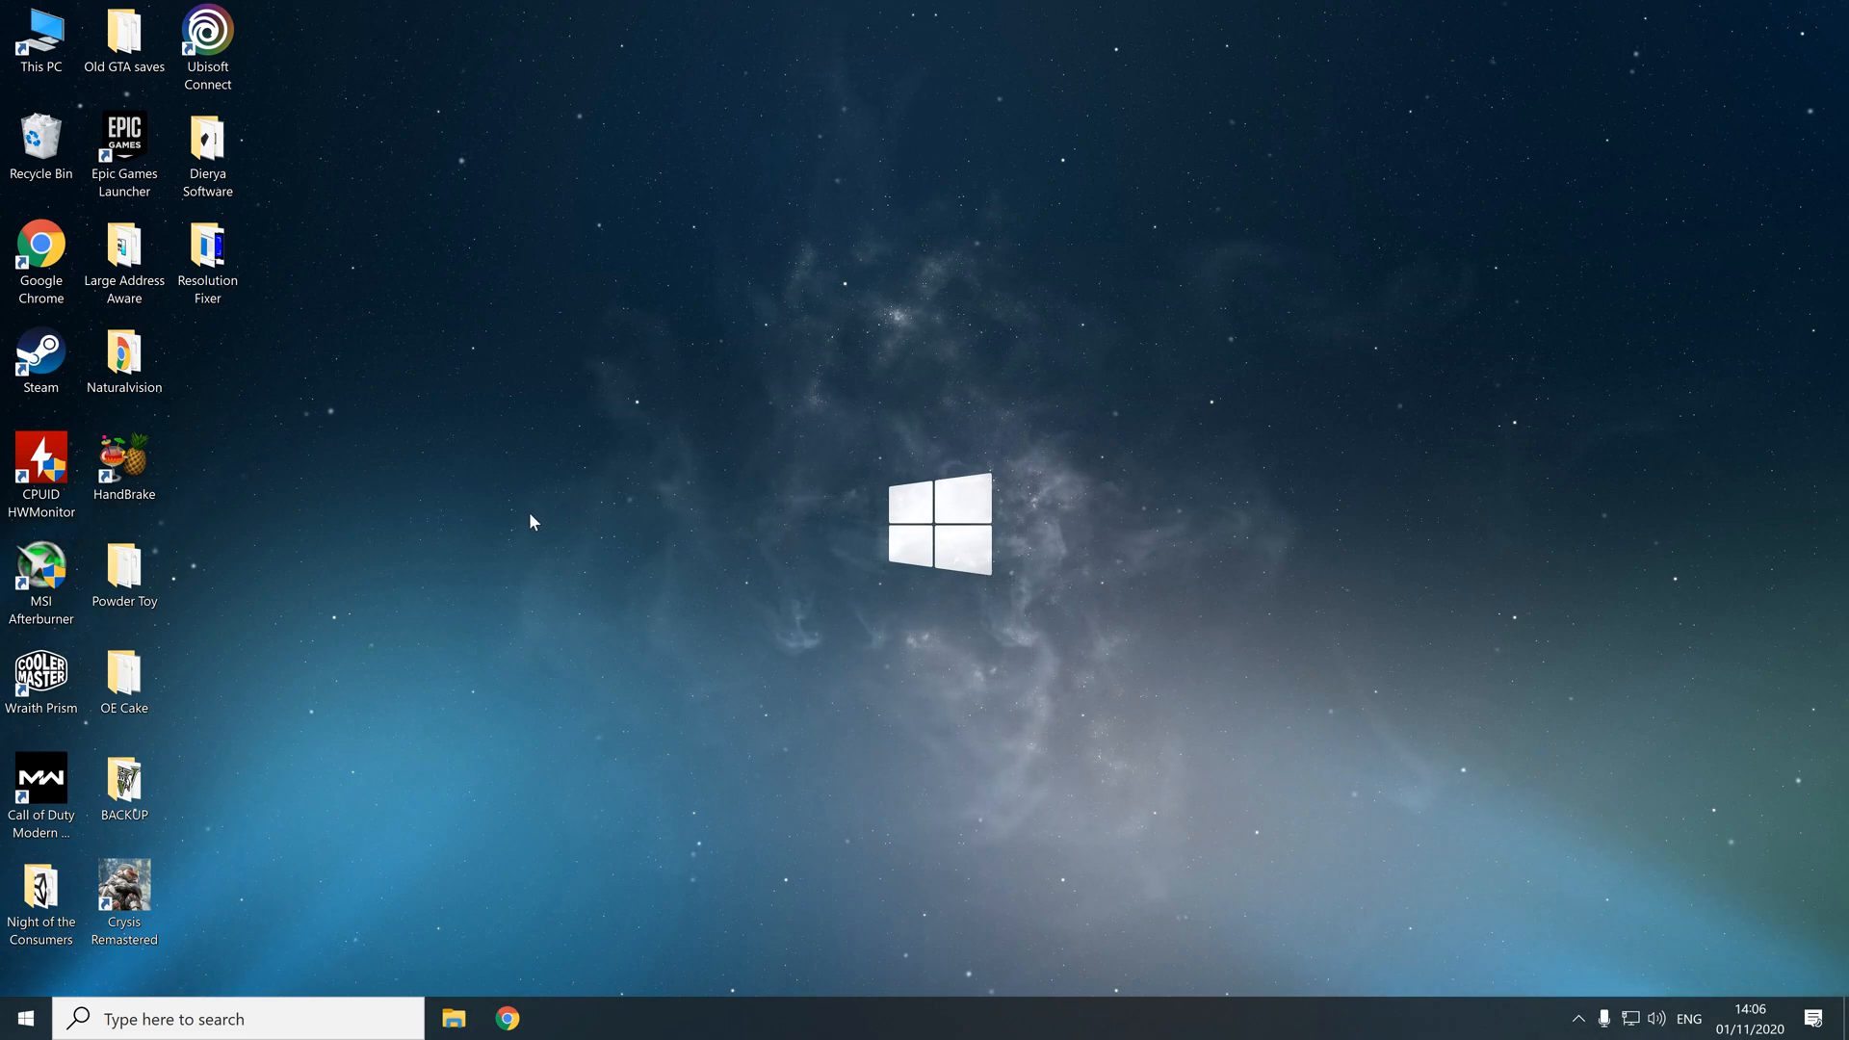
pyautogui.moveTo(678, 582)
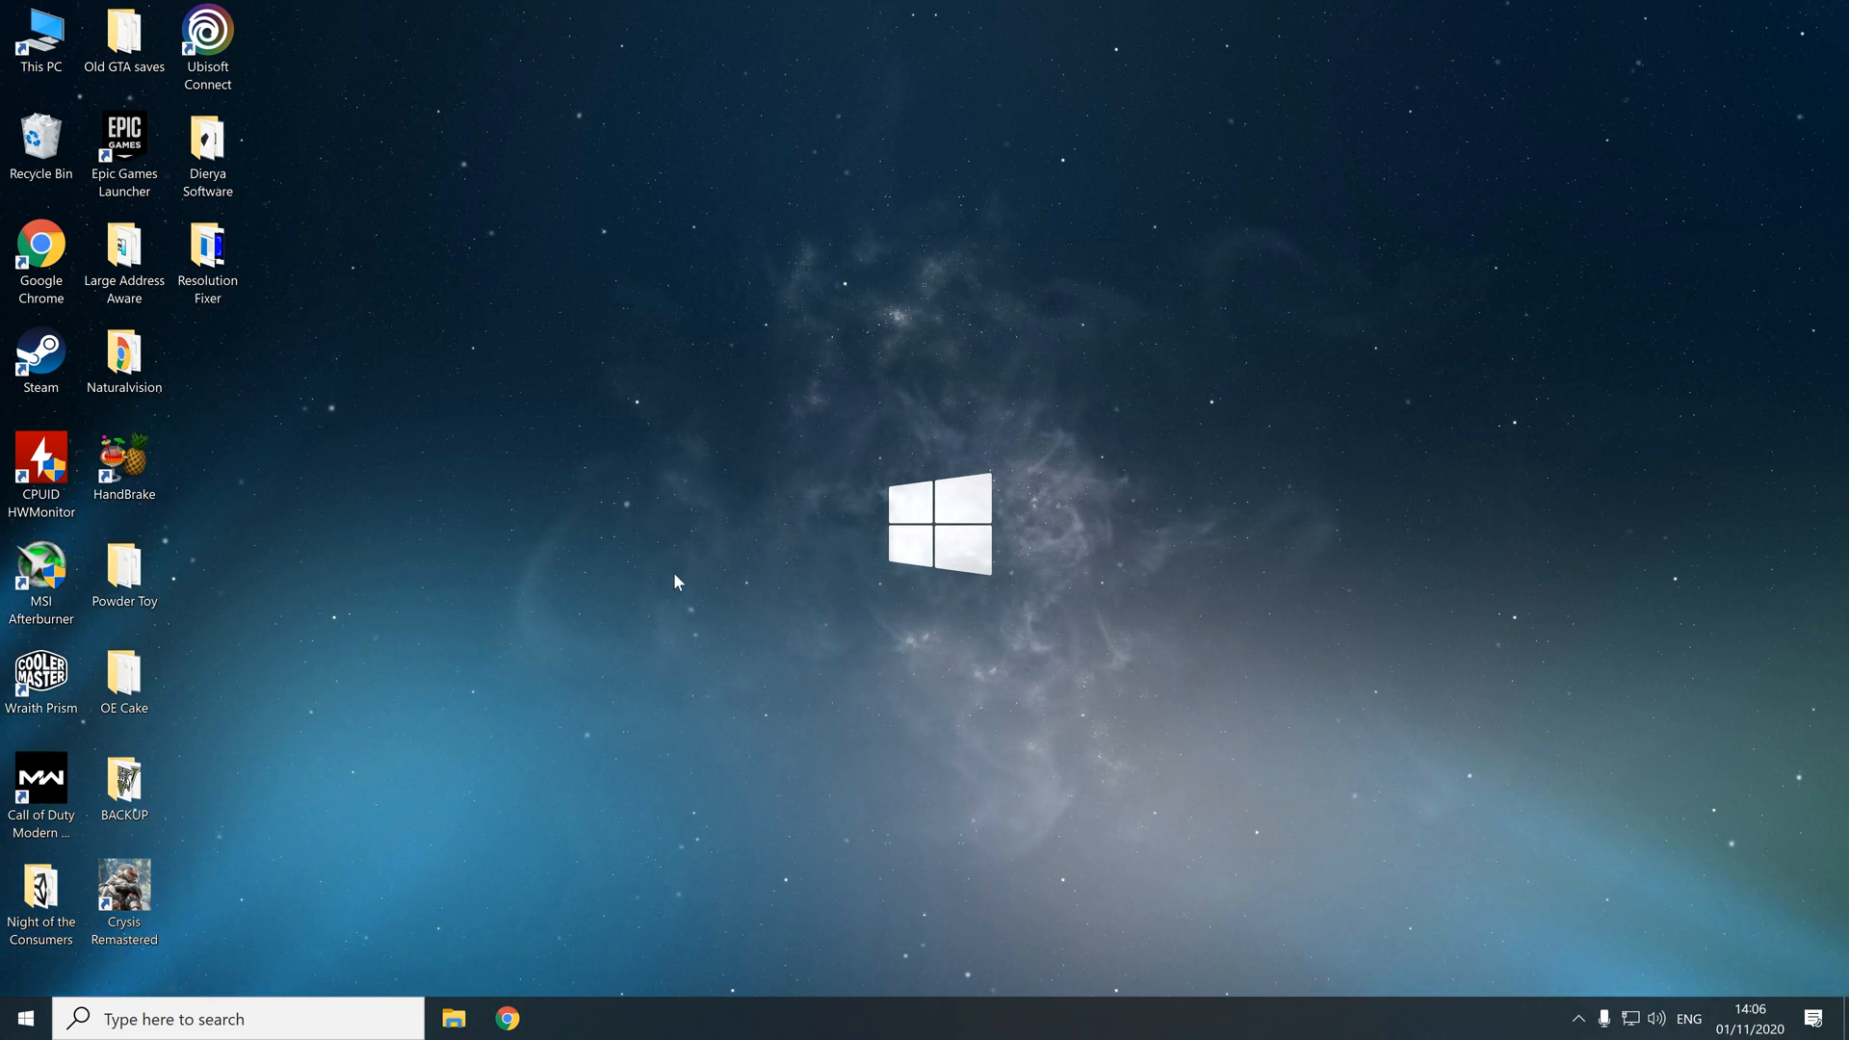
pyautogui.moveTo(601, 611)
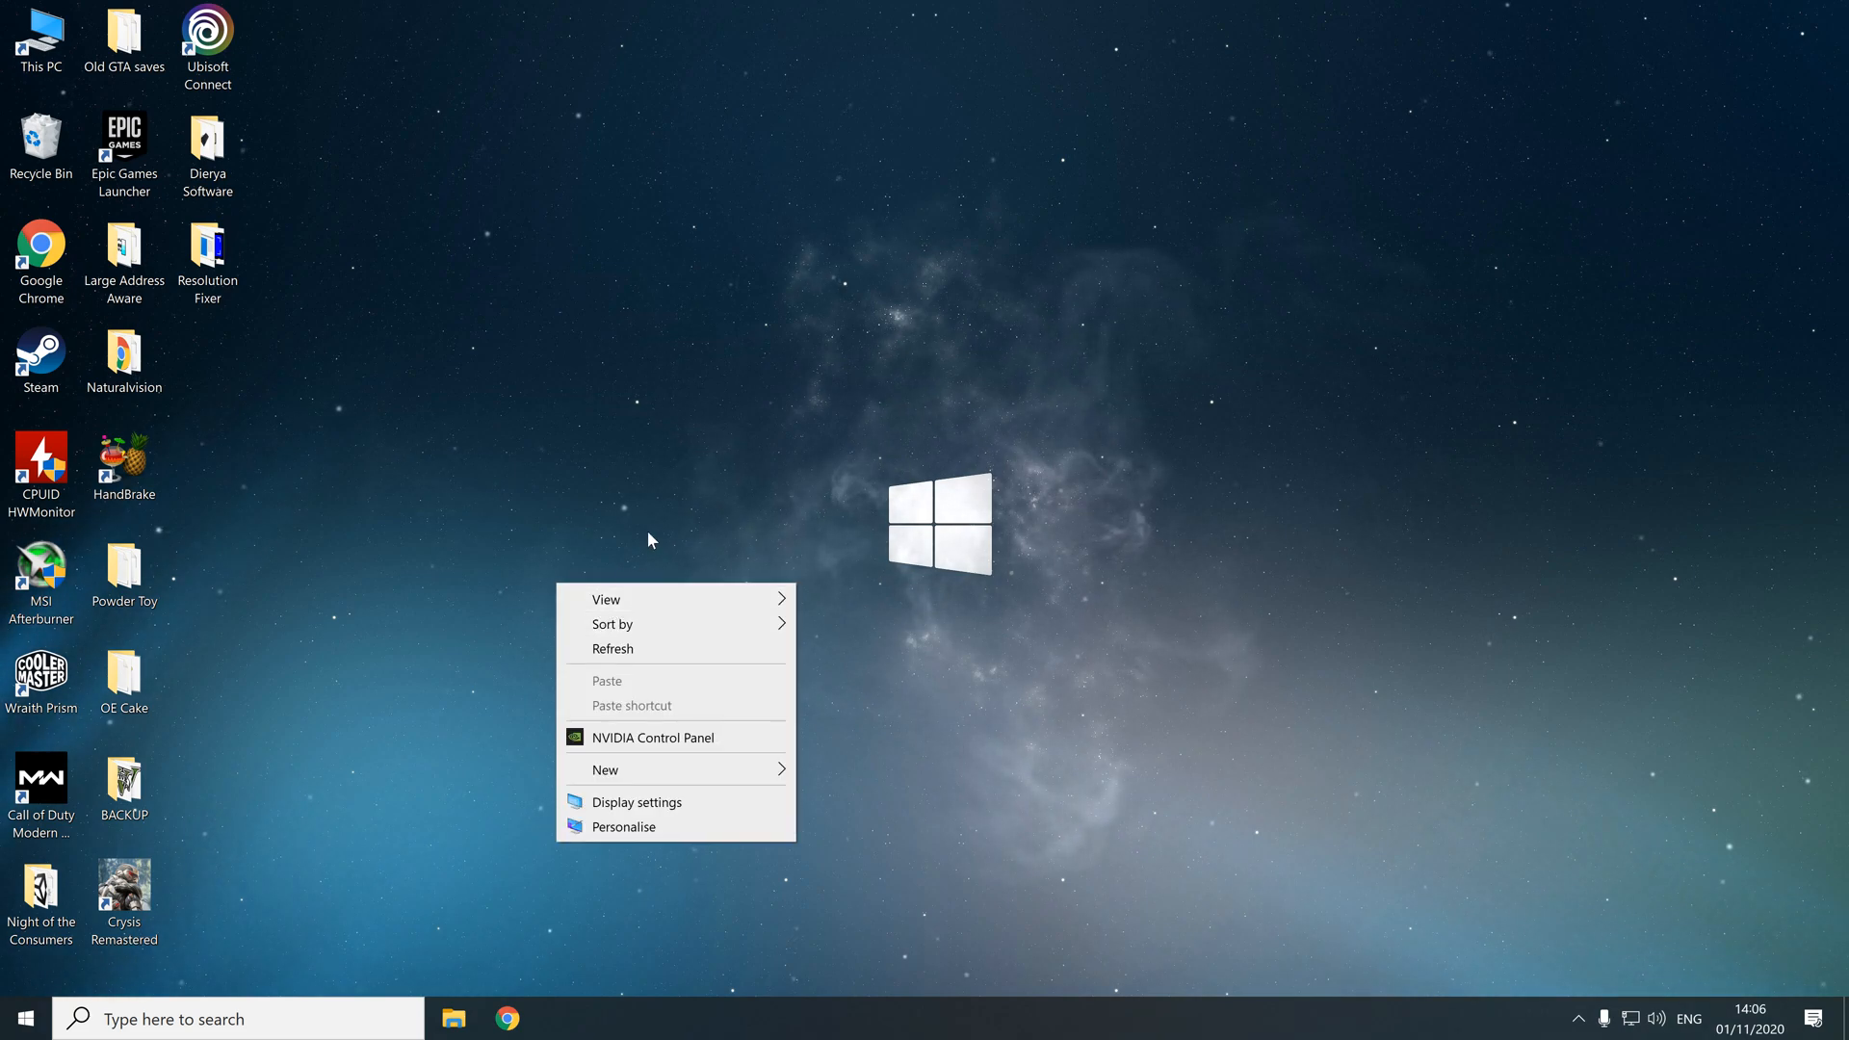
pyautogui.moveTo(750, 741)
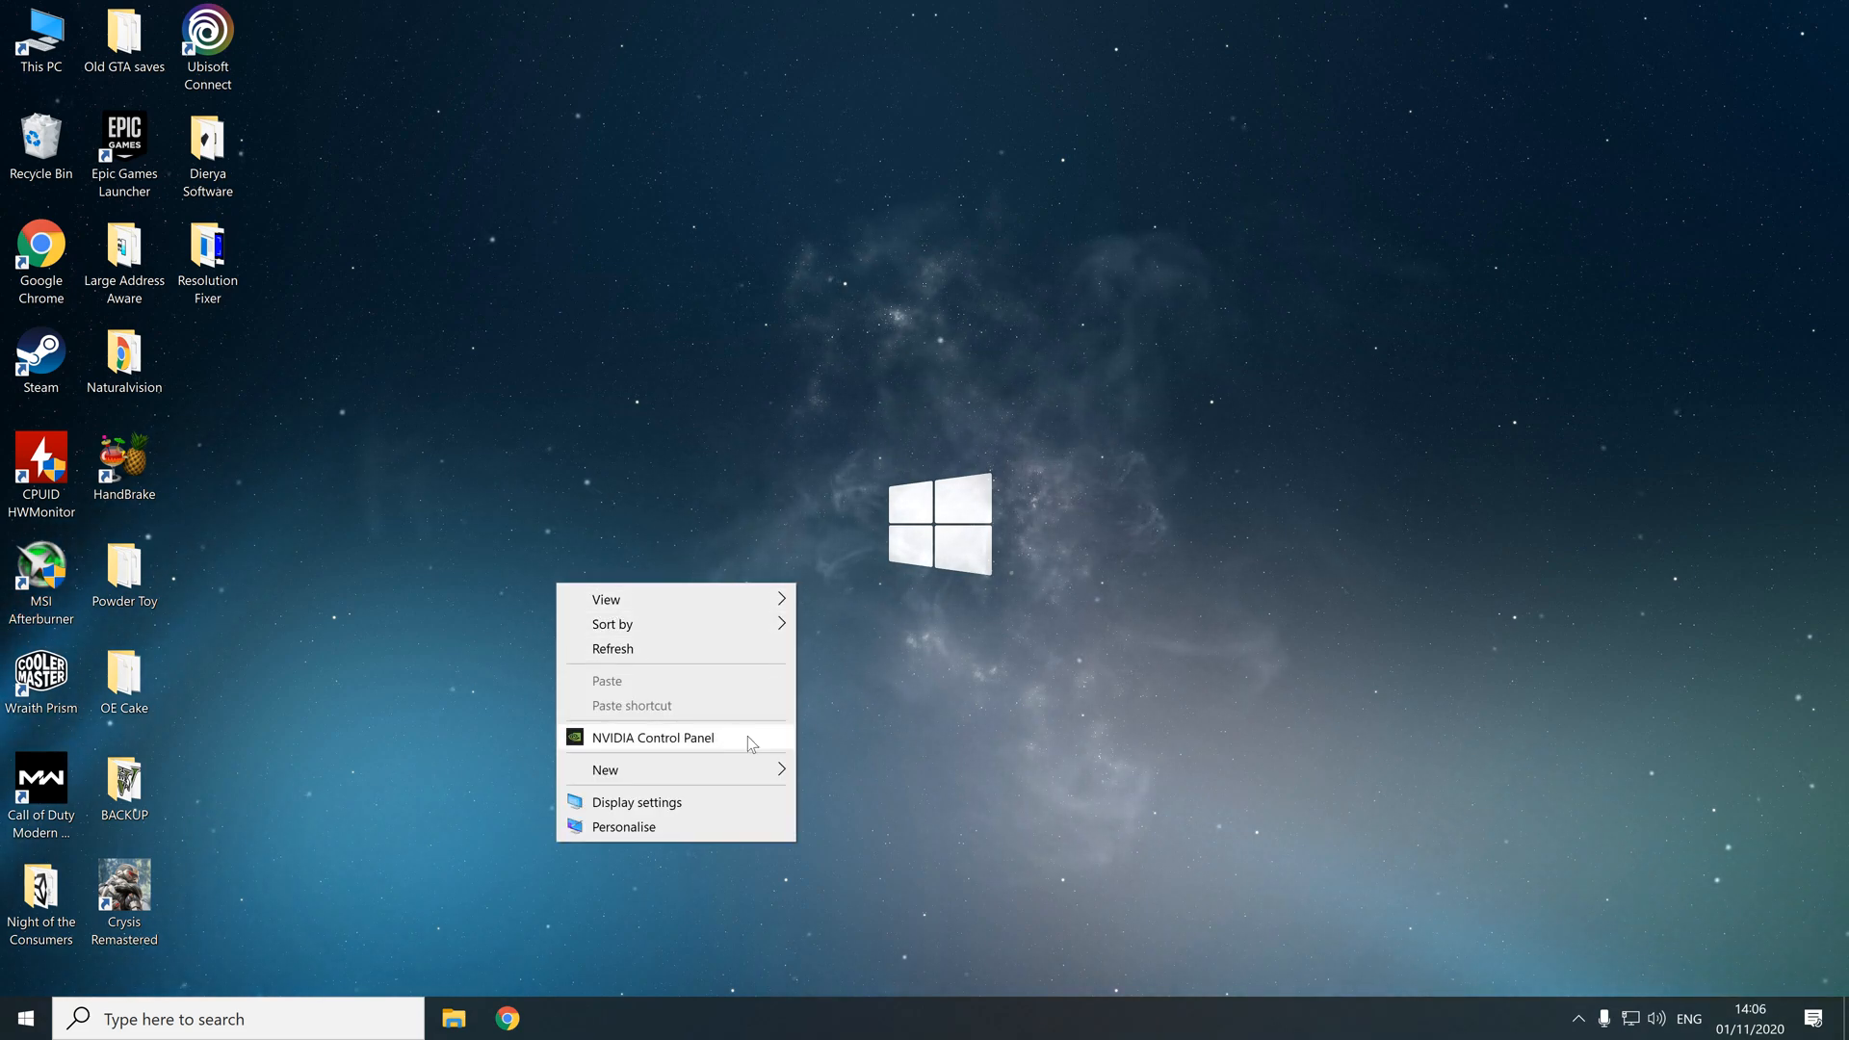
pyautogui.moveTo(705, 745)
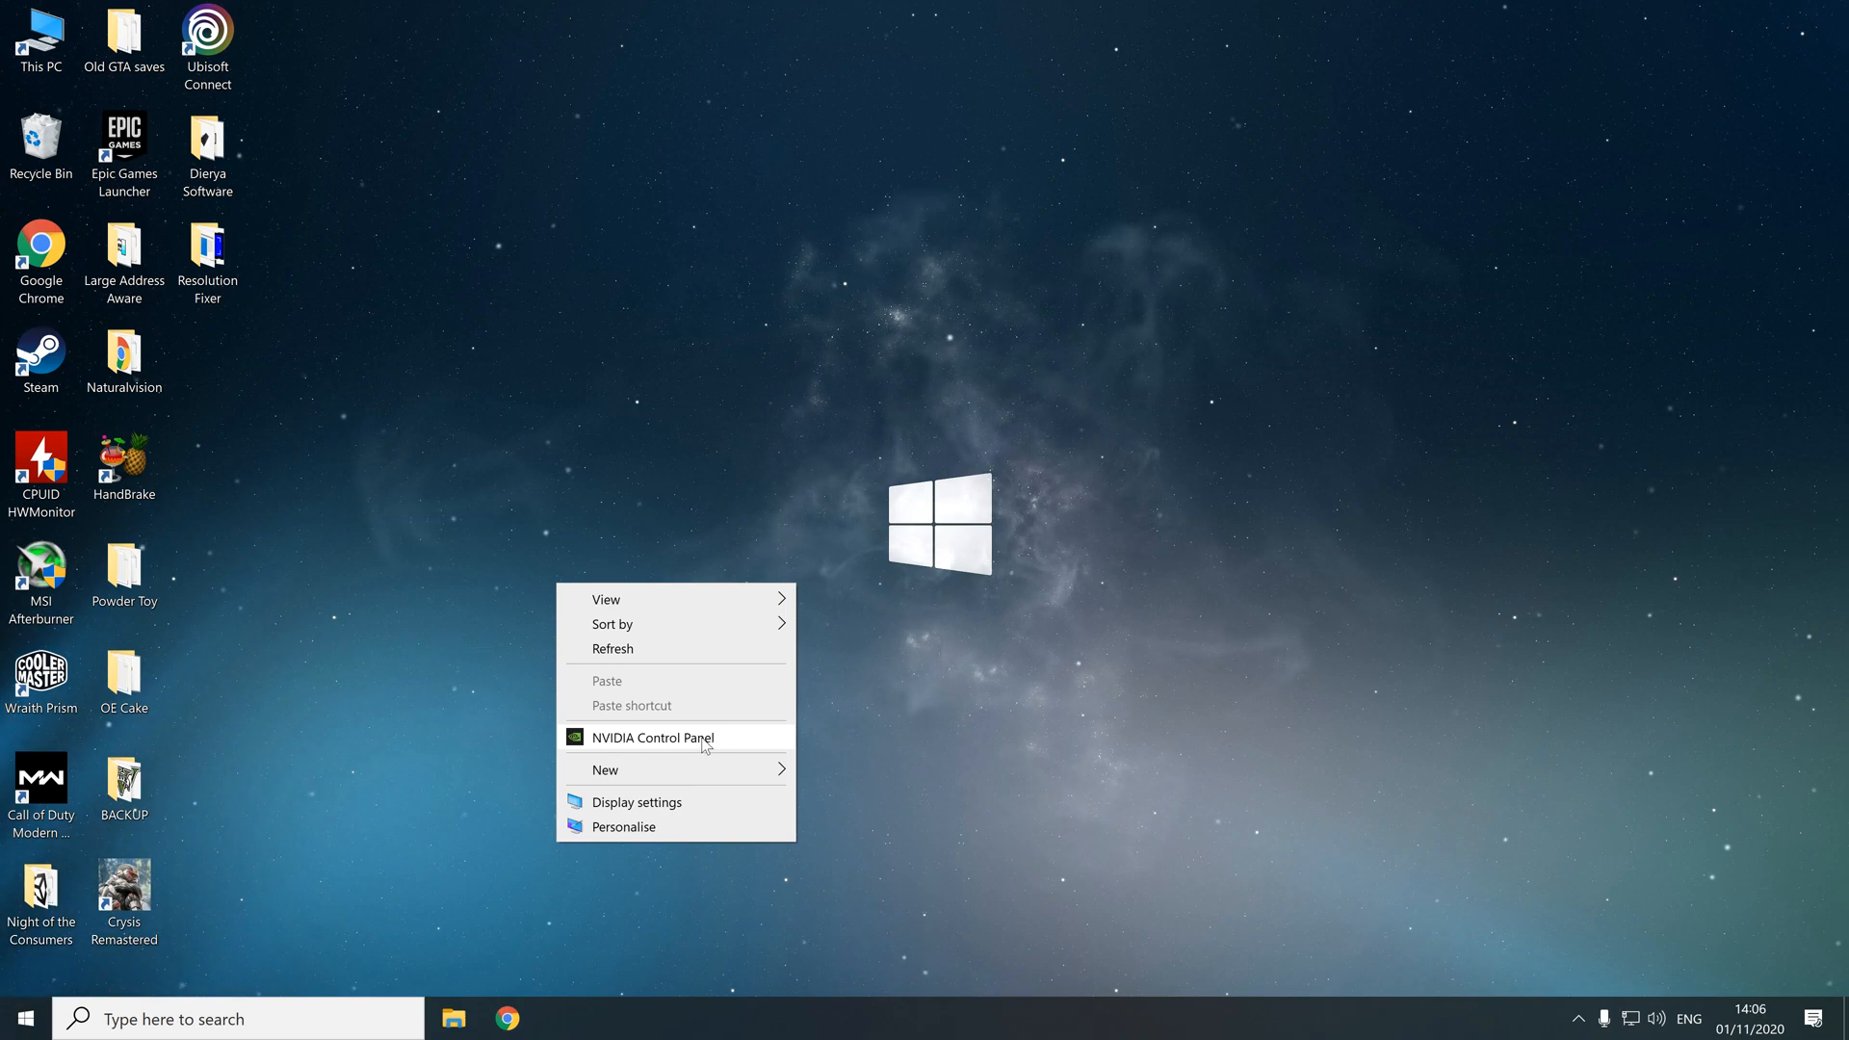
# Launch NVIDIA Control Panel from the desktop context menu
pyautogui.click(819, 792)
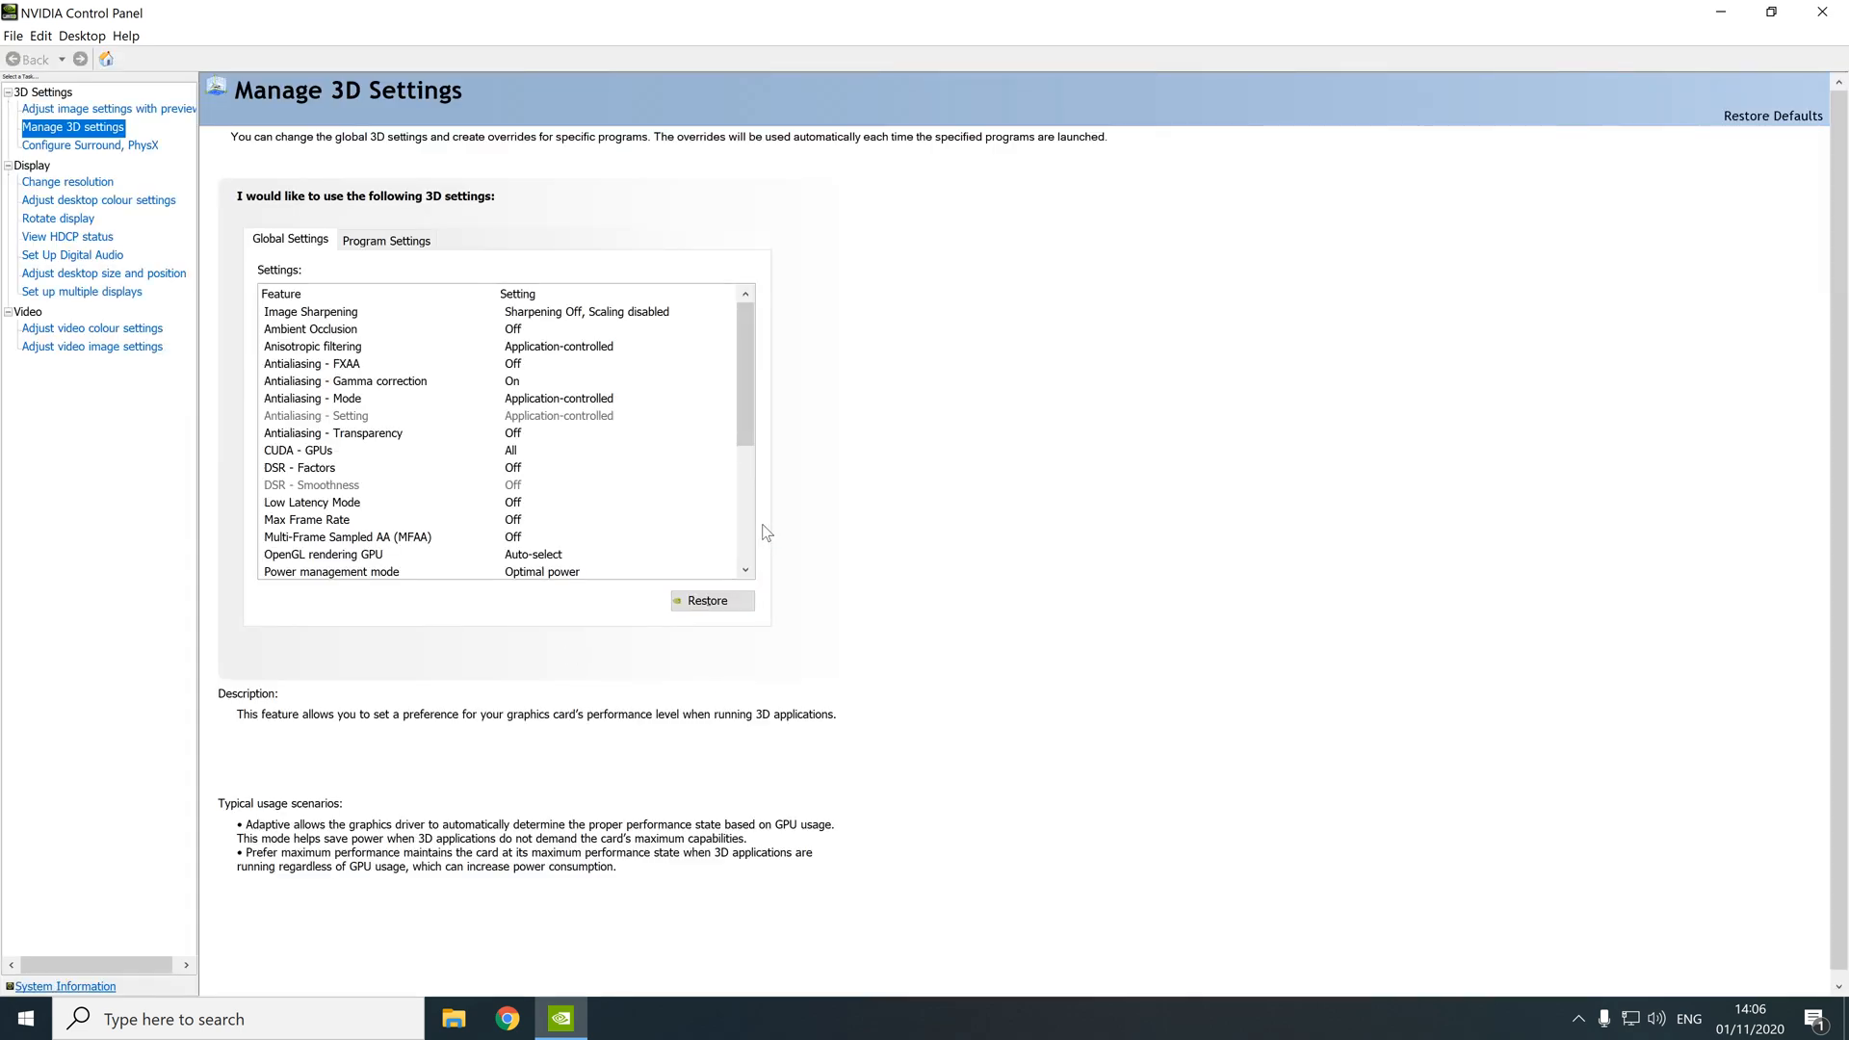
# Go to Manage 3D settings and browse the Global Settings list
pyautogui.click(310, 312)
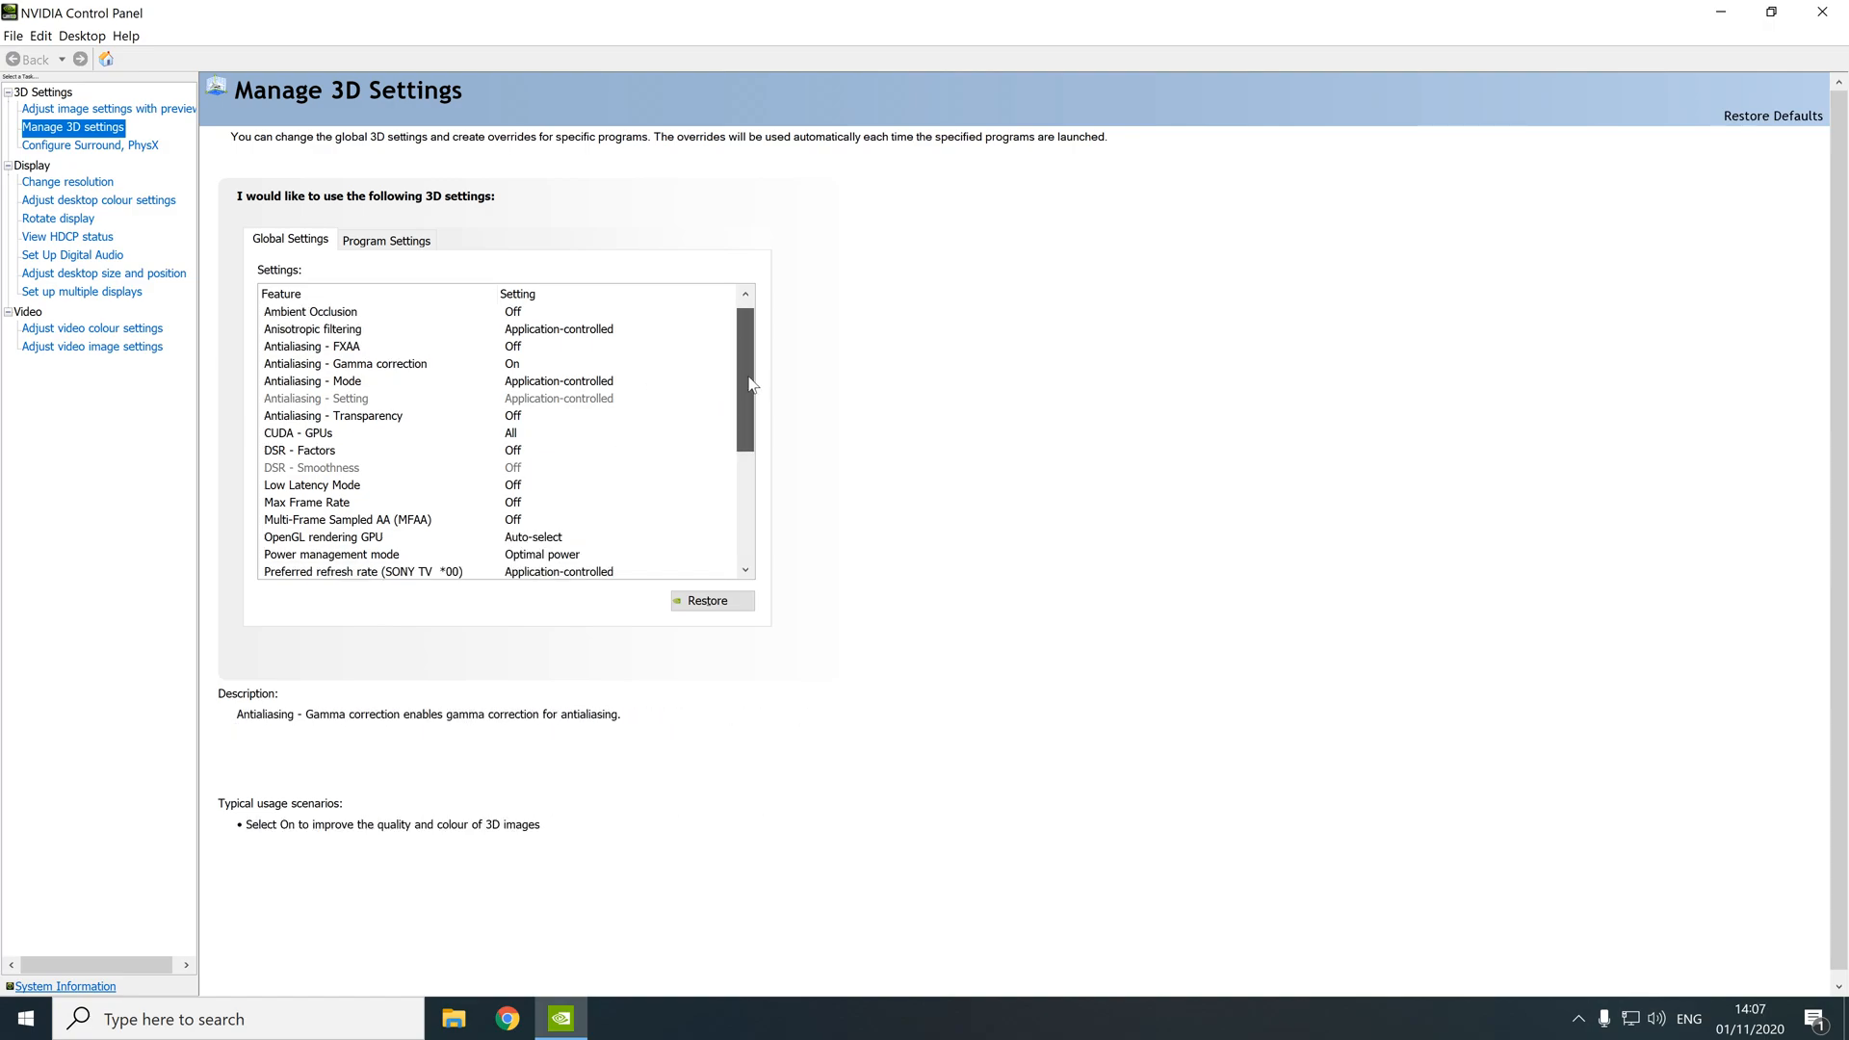
pyautogui.scroll(3)
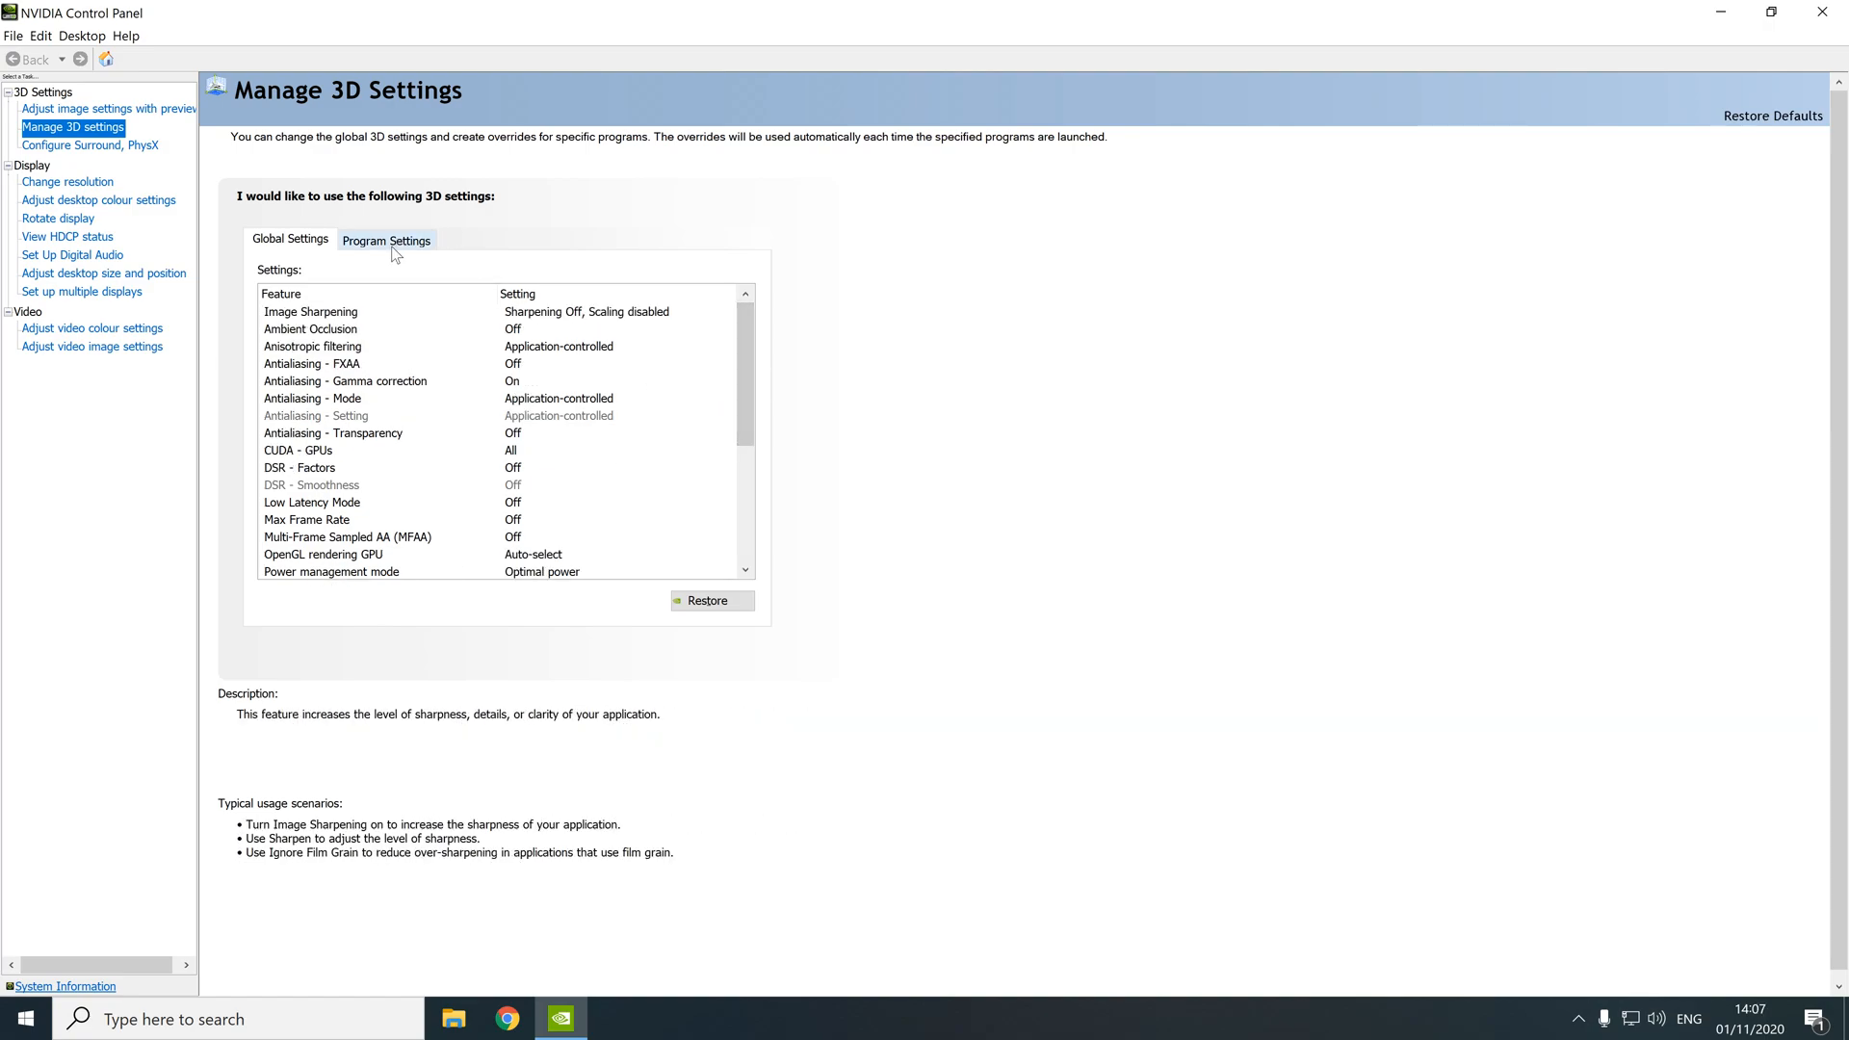
# Switch to Program Settings, try Add and Browse, then cancel, keeping Watch Dogs: Legion selected
pyautogui.click(385, 239)
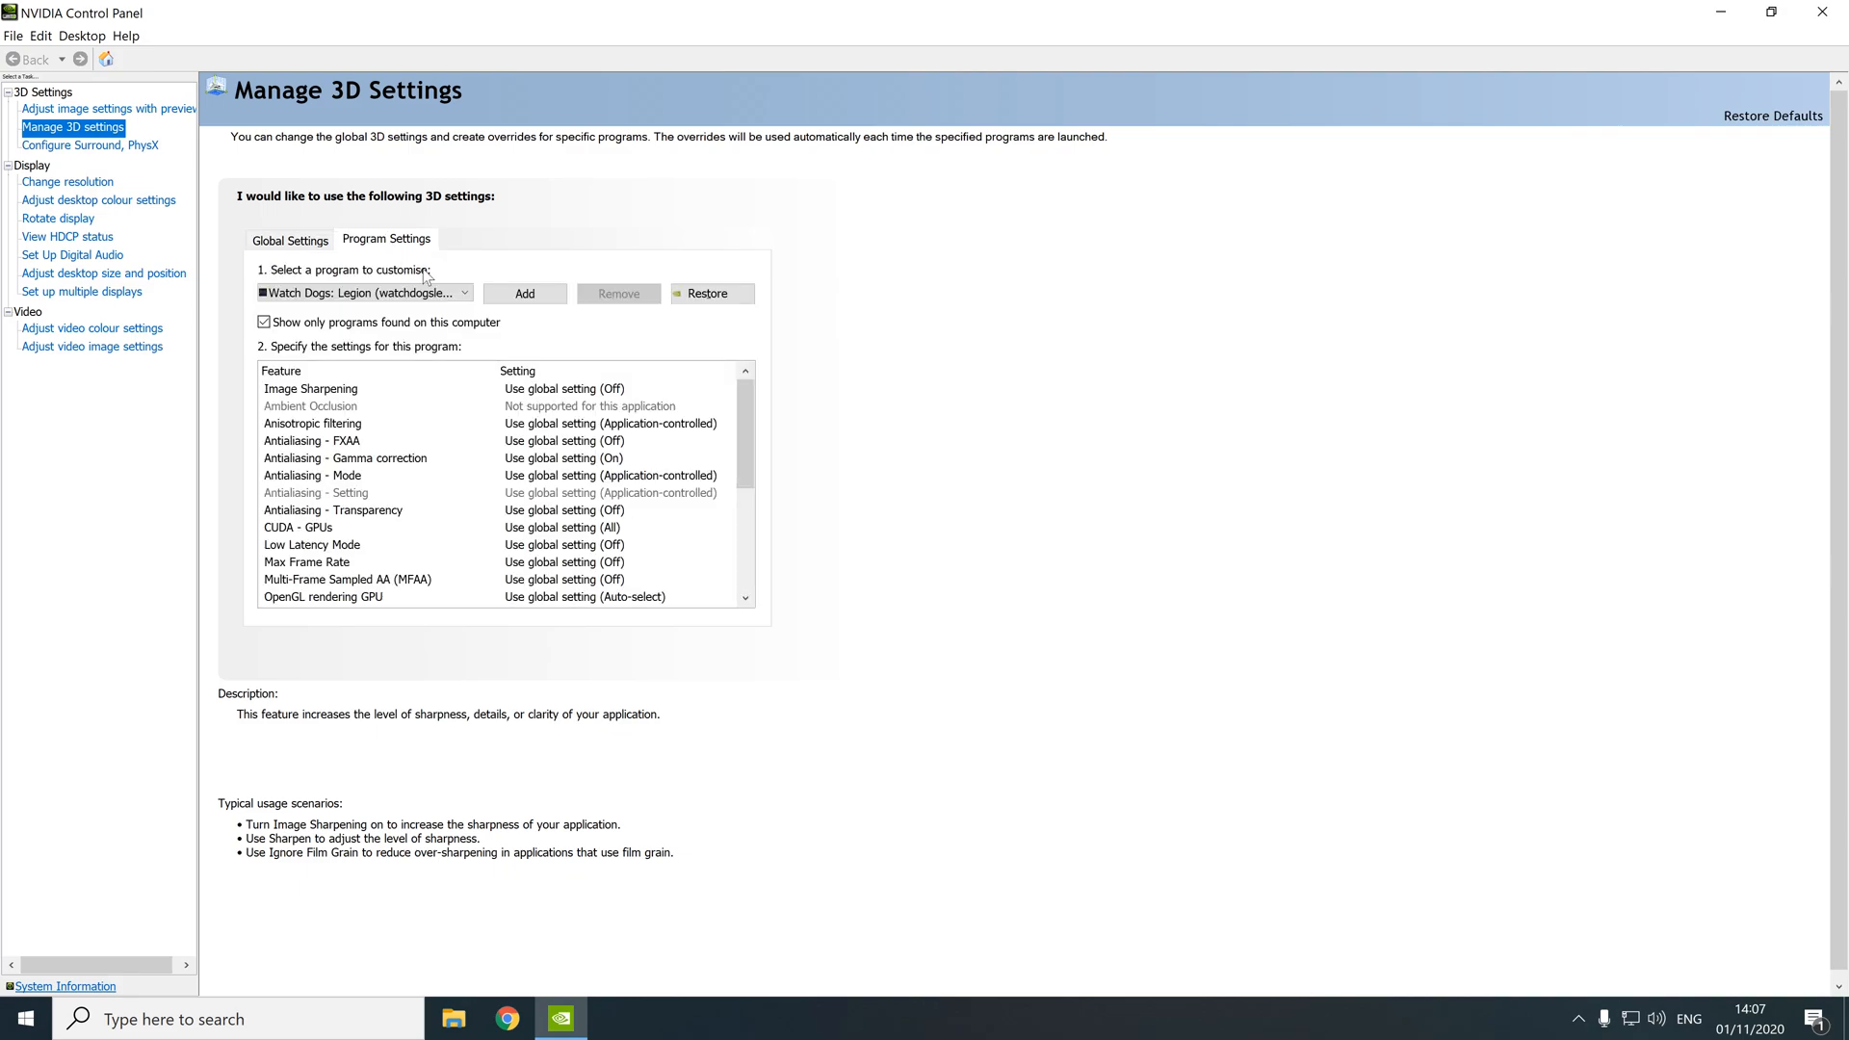
pyautogui.click(524, 293)
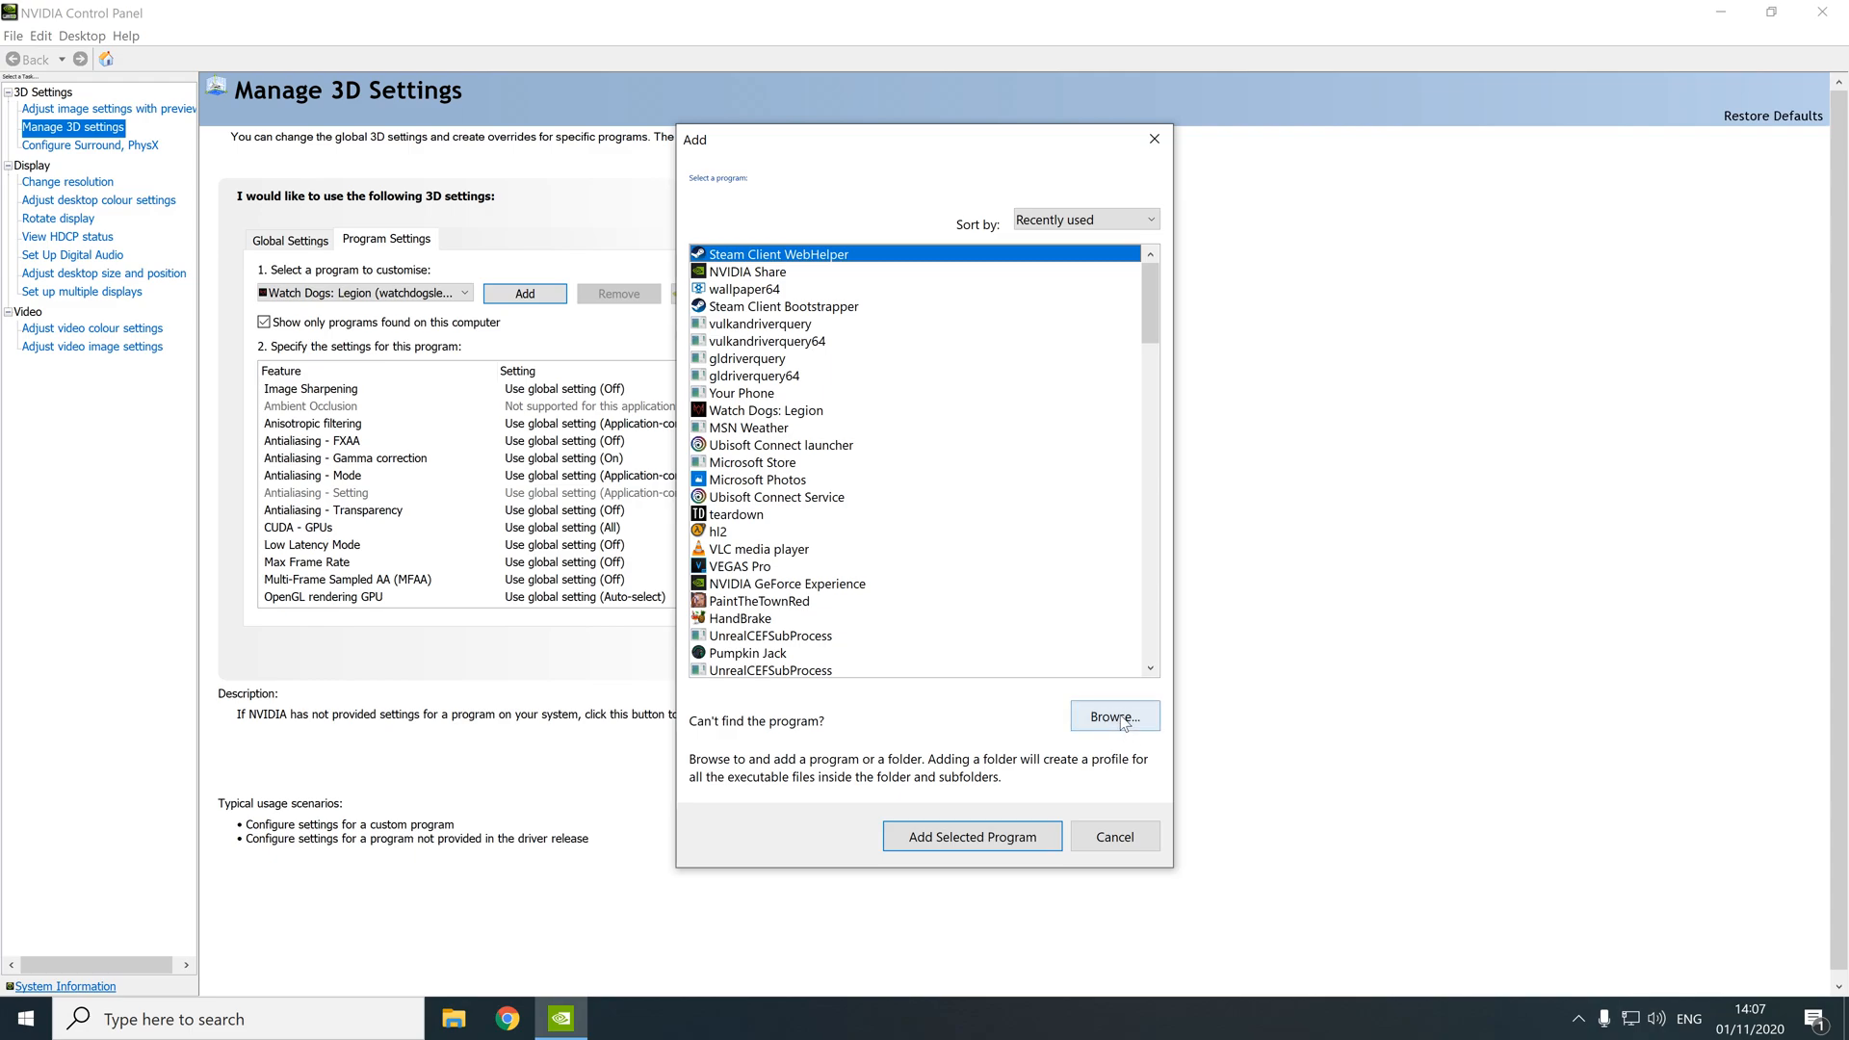
pyautogui.click(1111, 716)
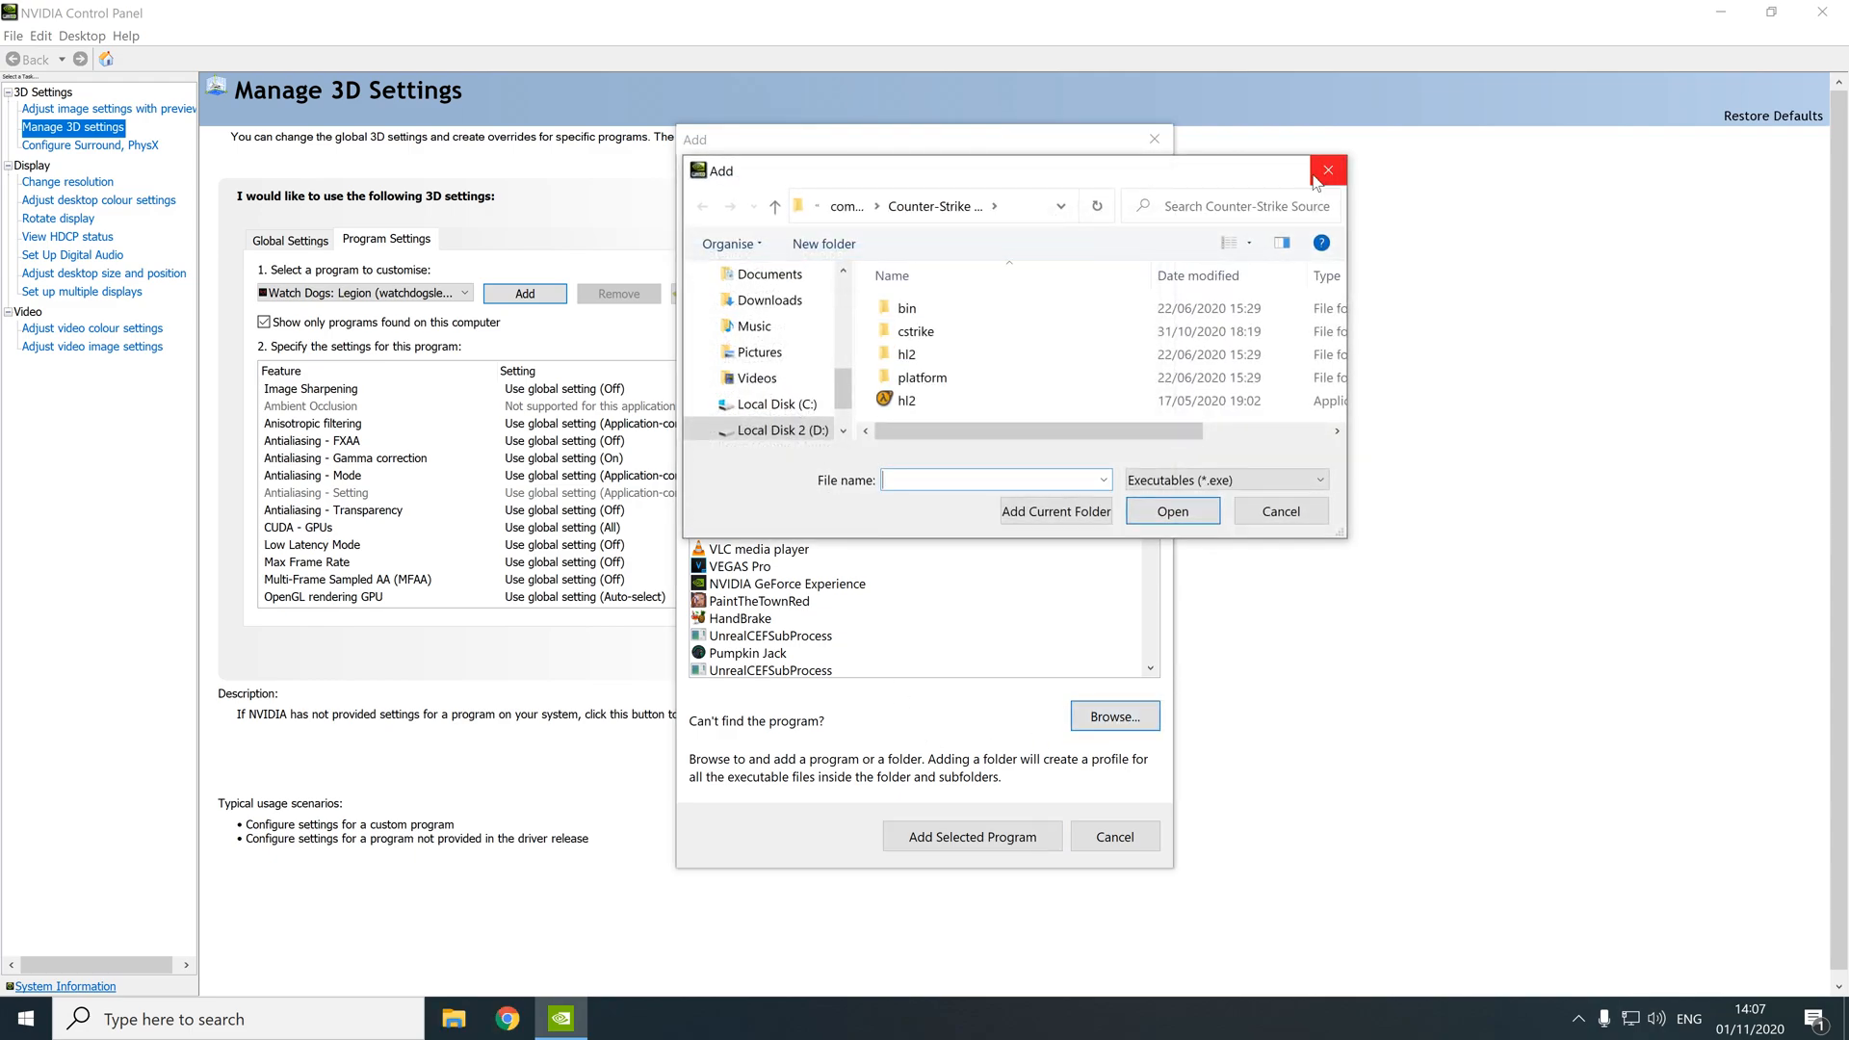
pyautogui.click(1327, 170)
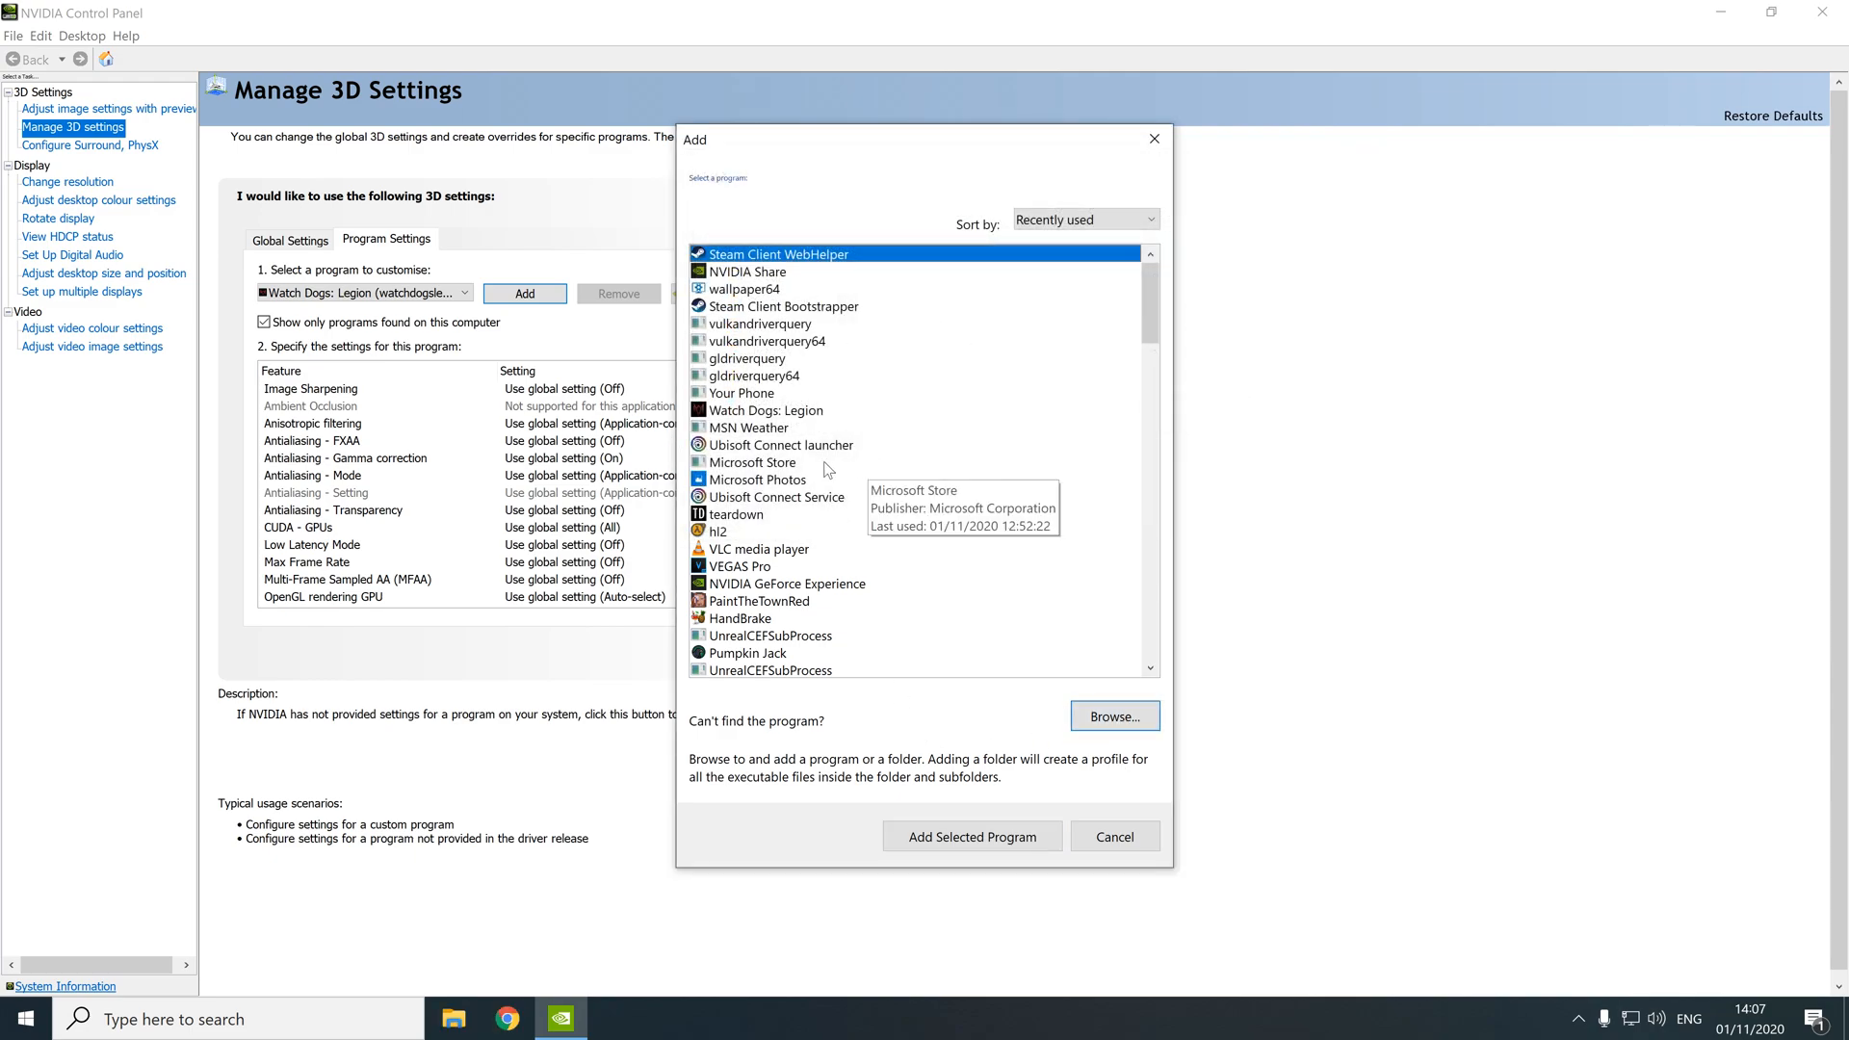
pyautogui.moveTo(859, 507)
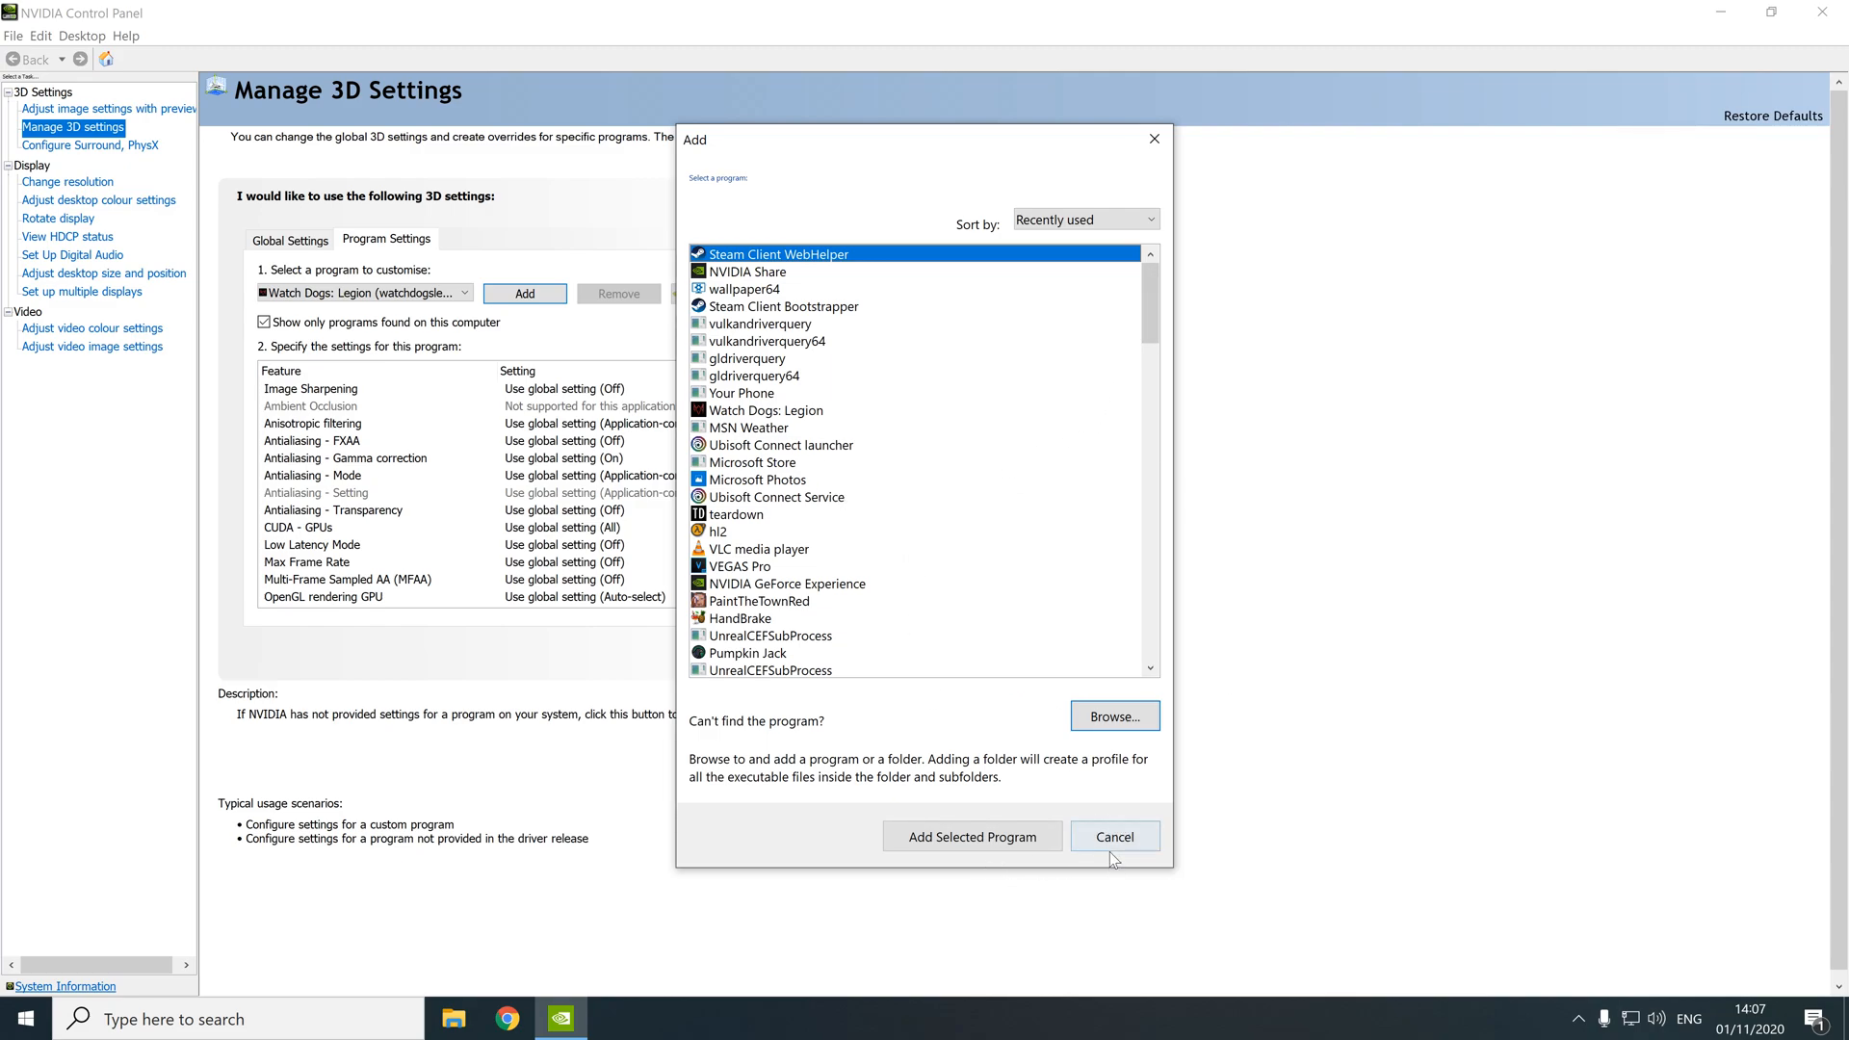
pyautogui.click(1112, 836)
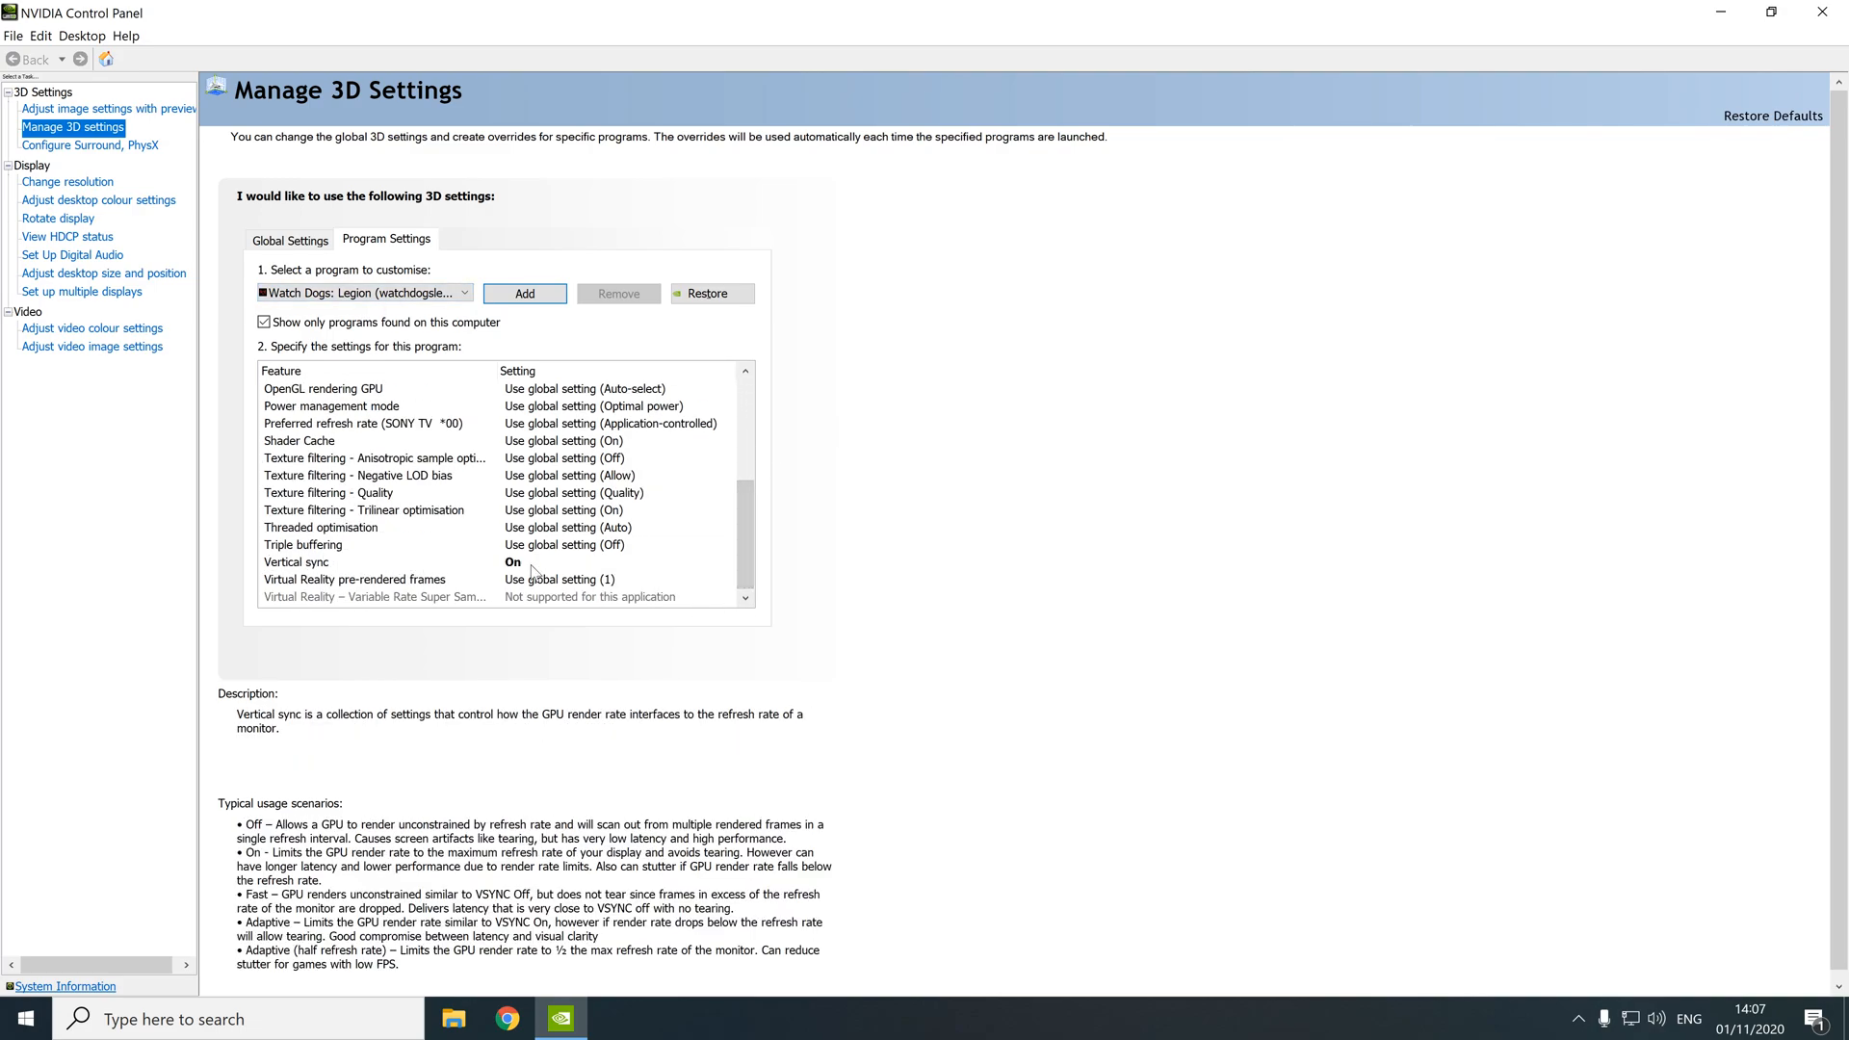
# Set Vertical sync to On for the Watch Dogs: Legion profile
pyautogui.click(726, 560)
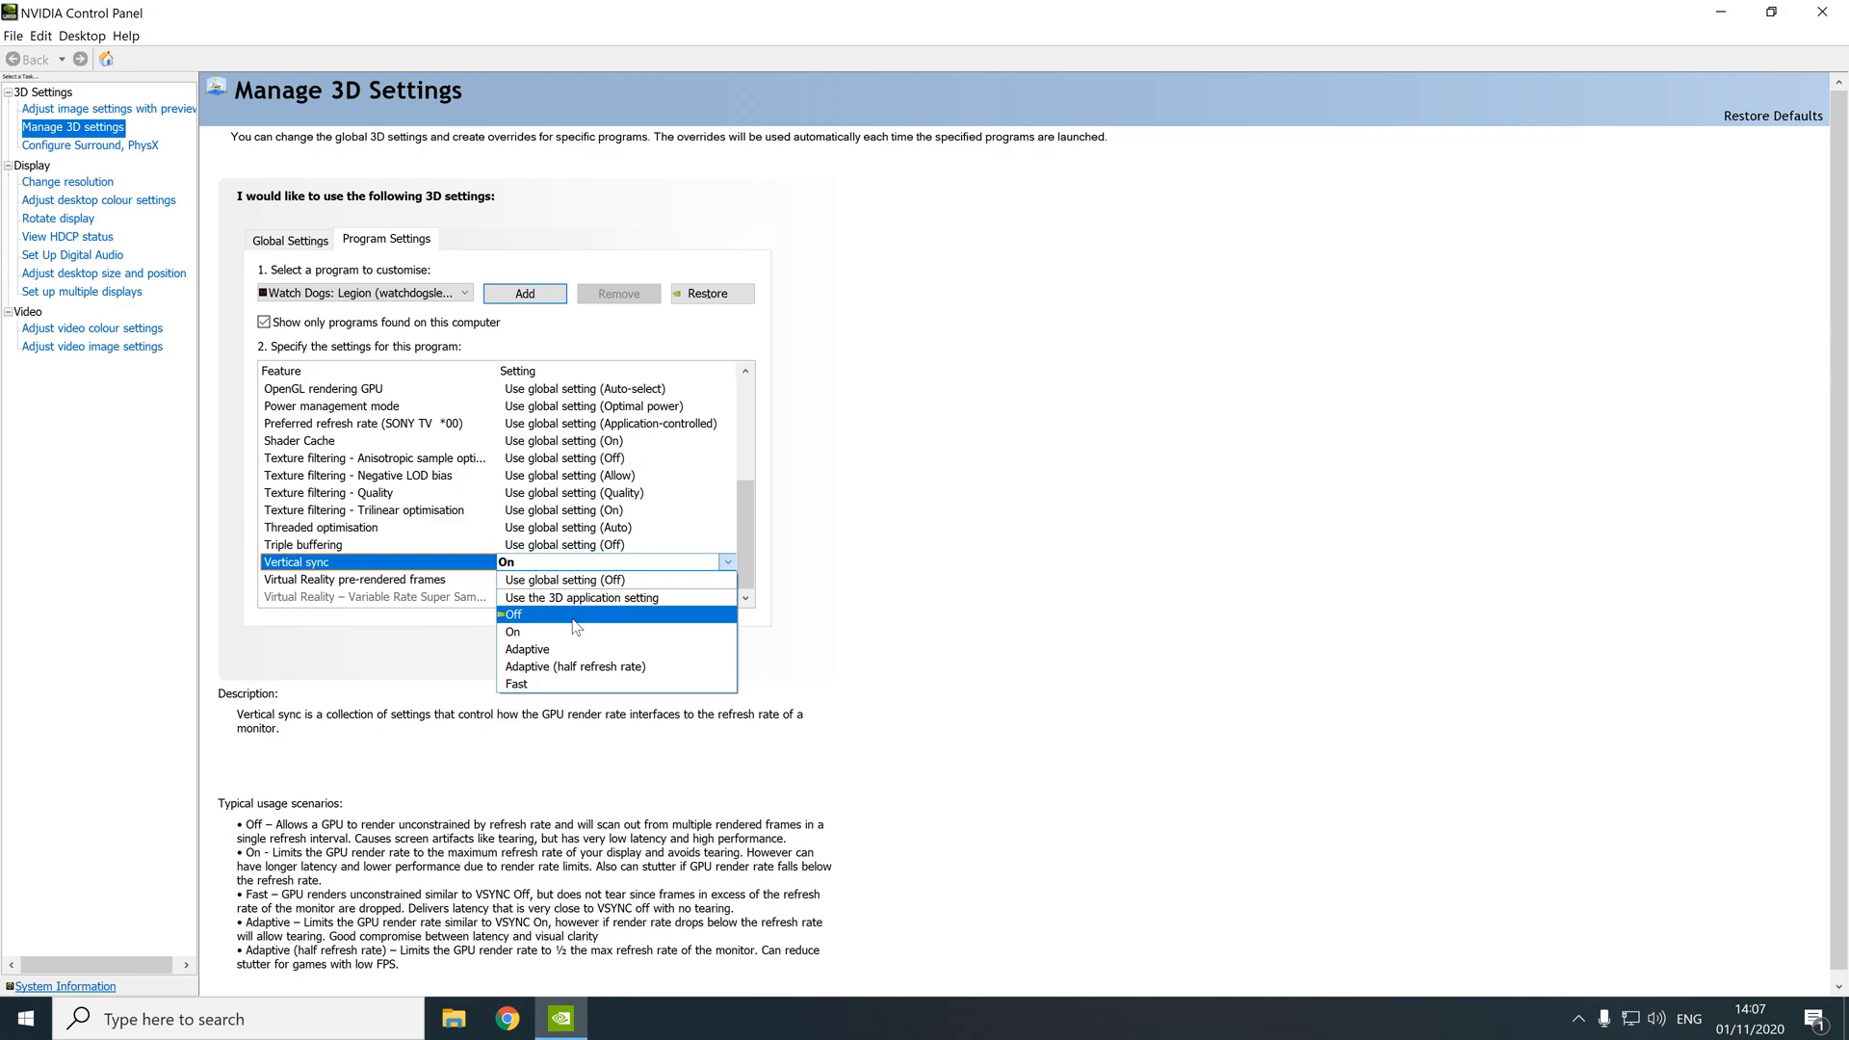
pyautogui.moveTo(578, 649)
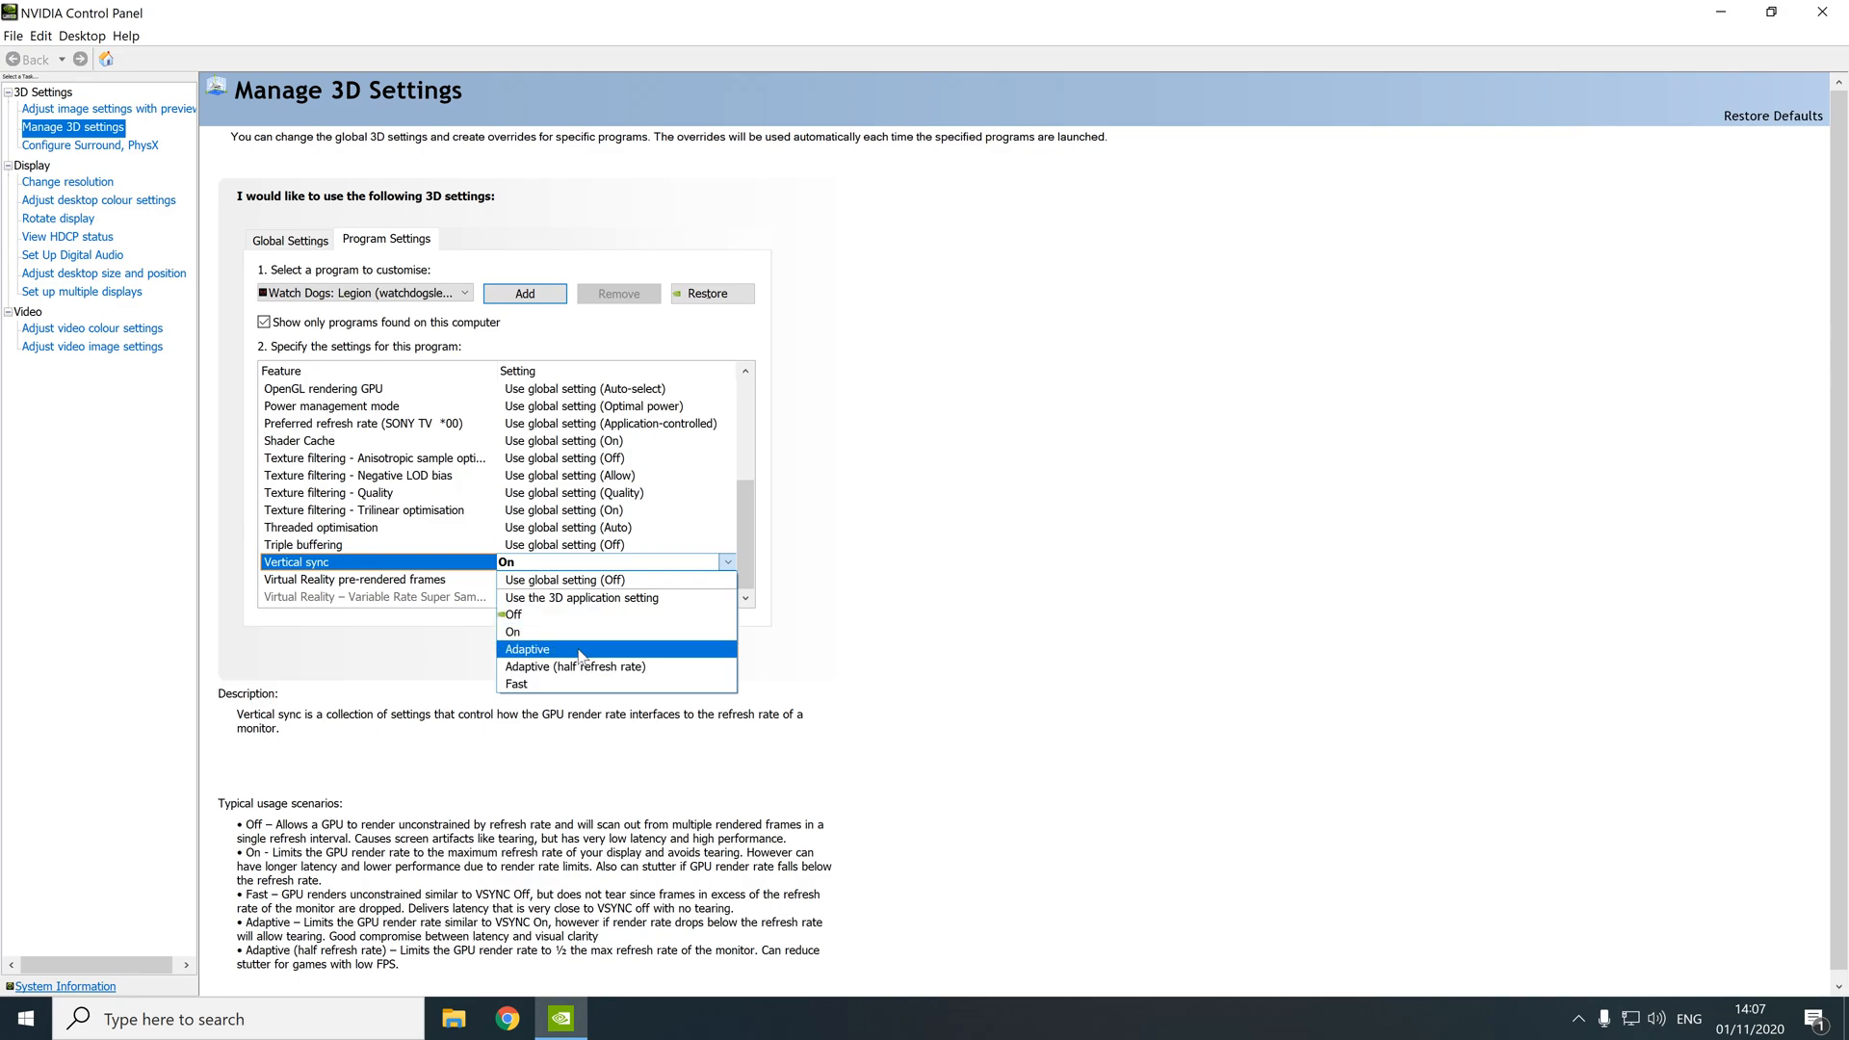
pyautogui.moveTo(564, 661)
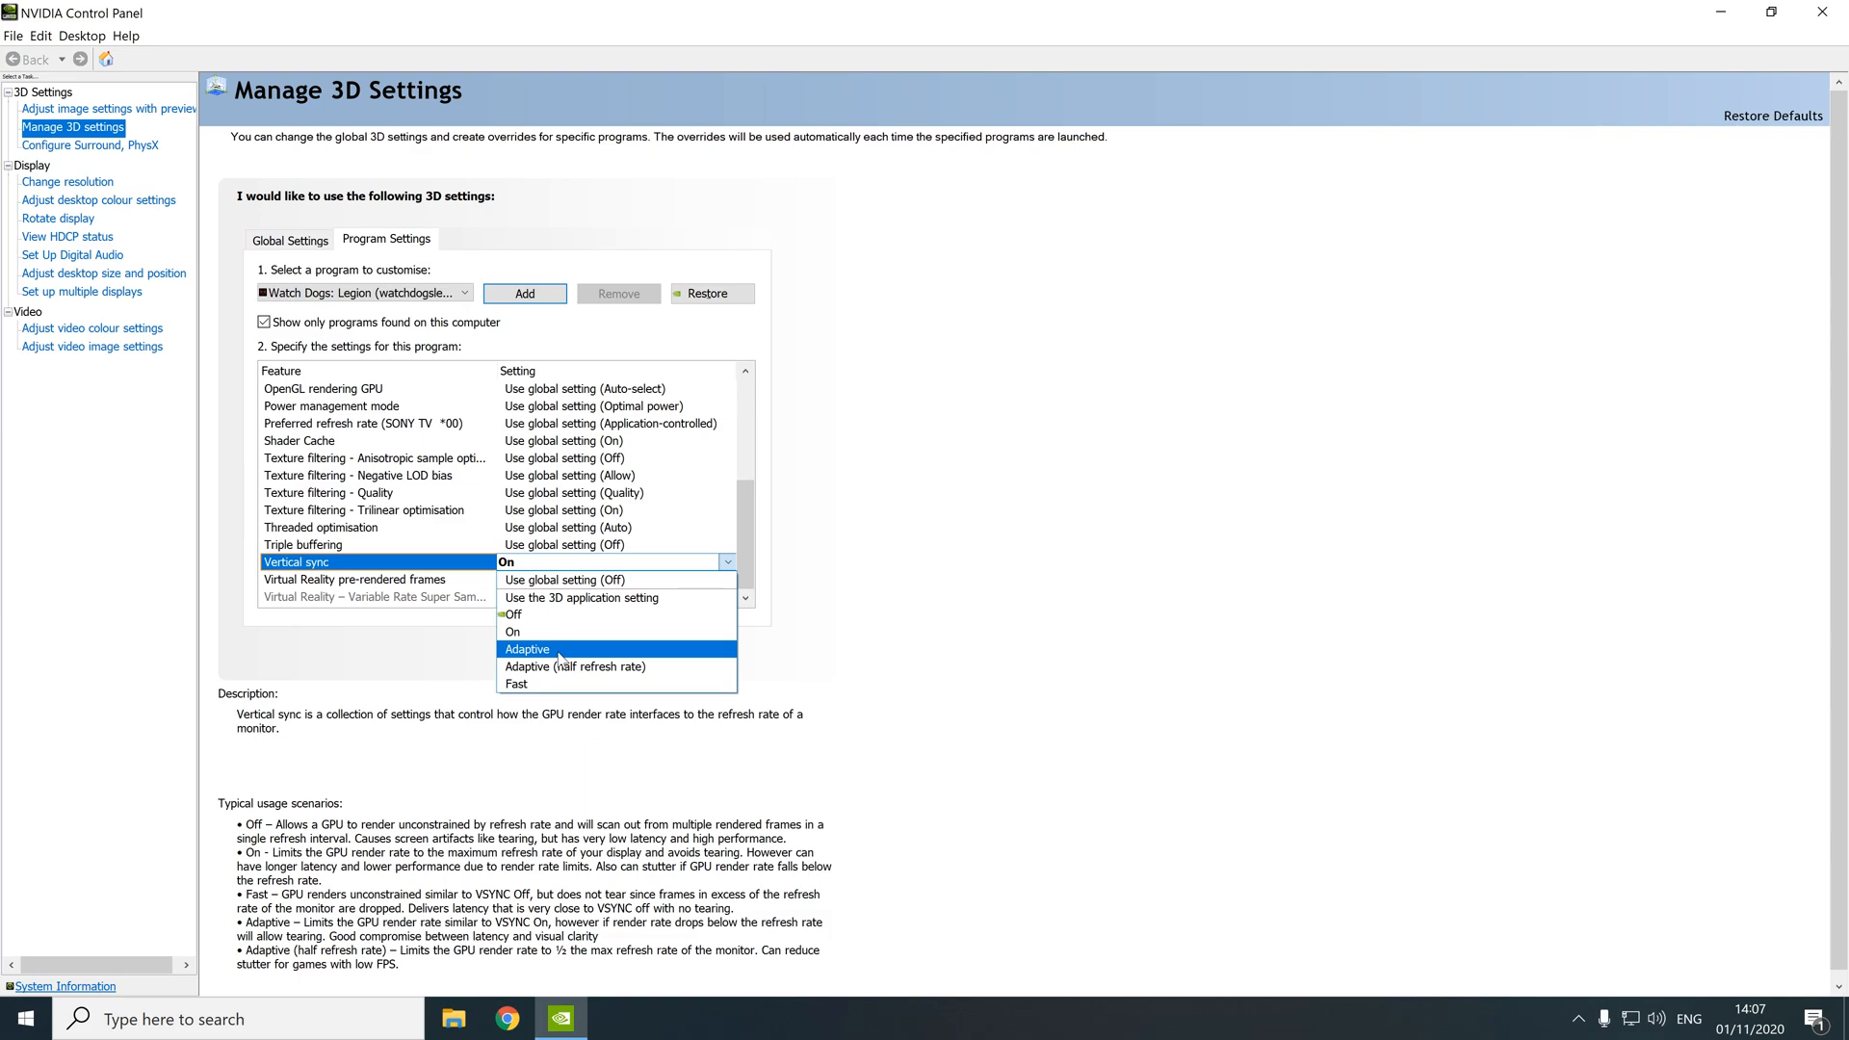
pyautogui.moveTo(561, 684)
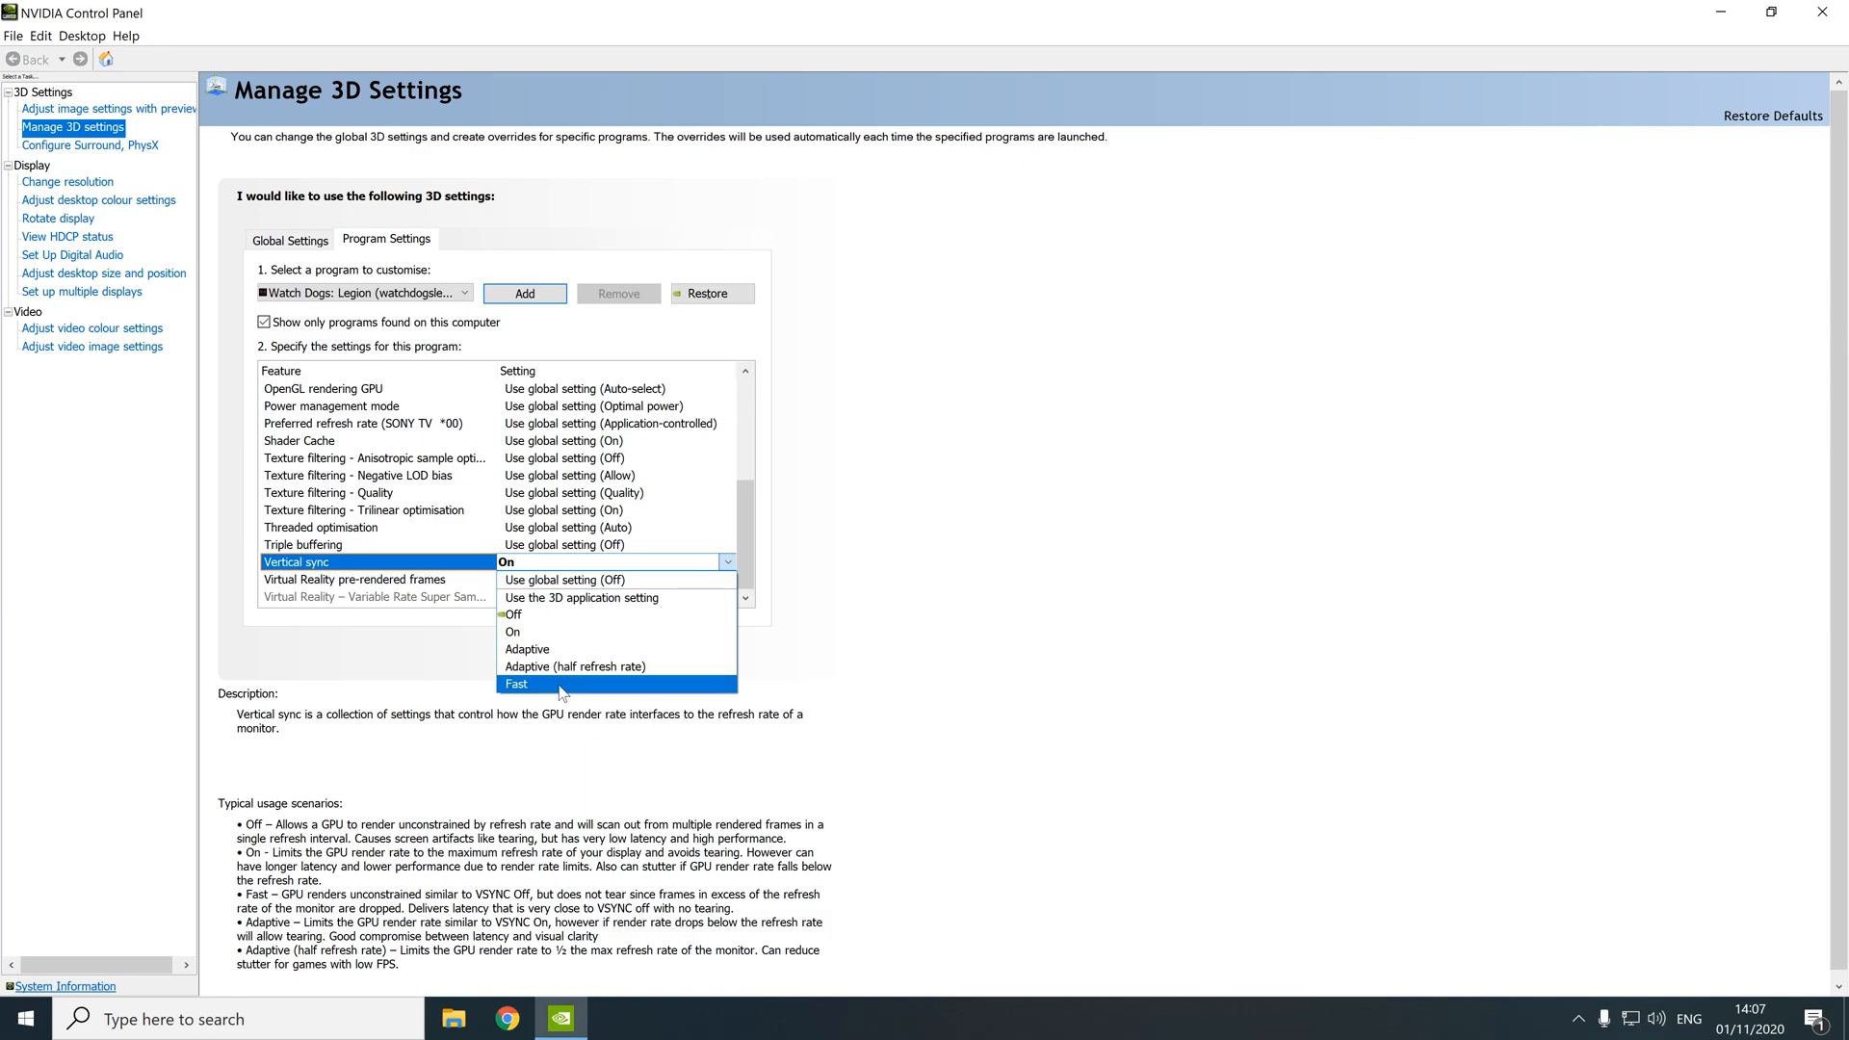
pyautogui.moveTo(586, 632)
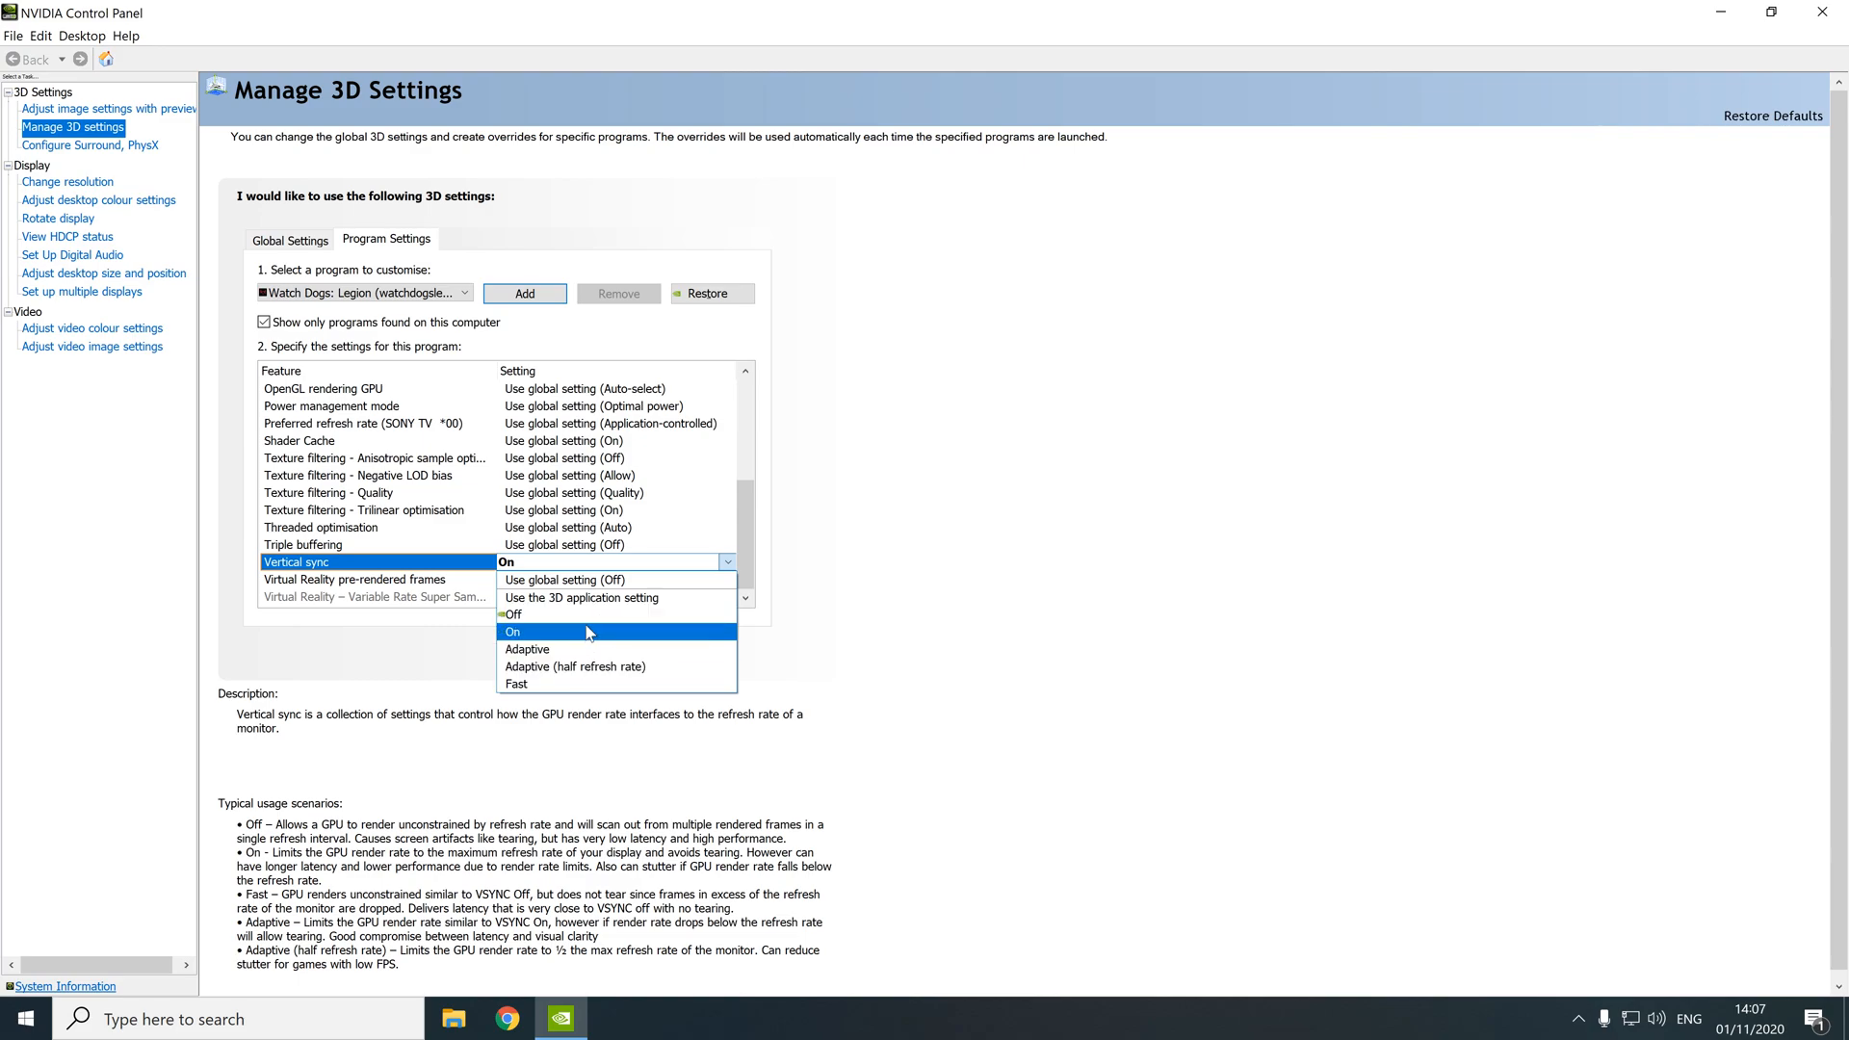
pyautogui.moveTo(596, 638)
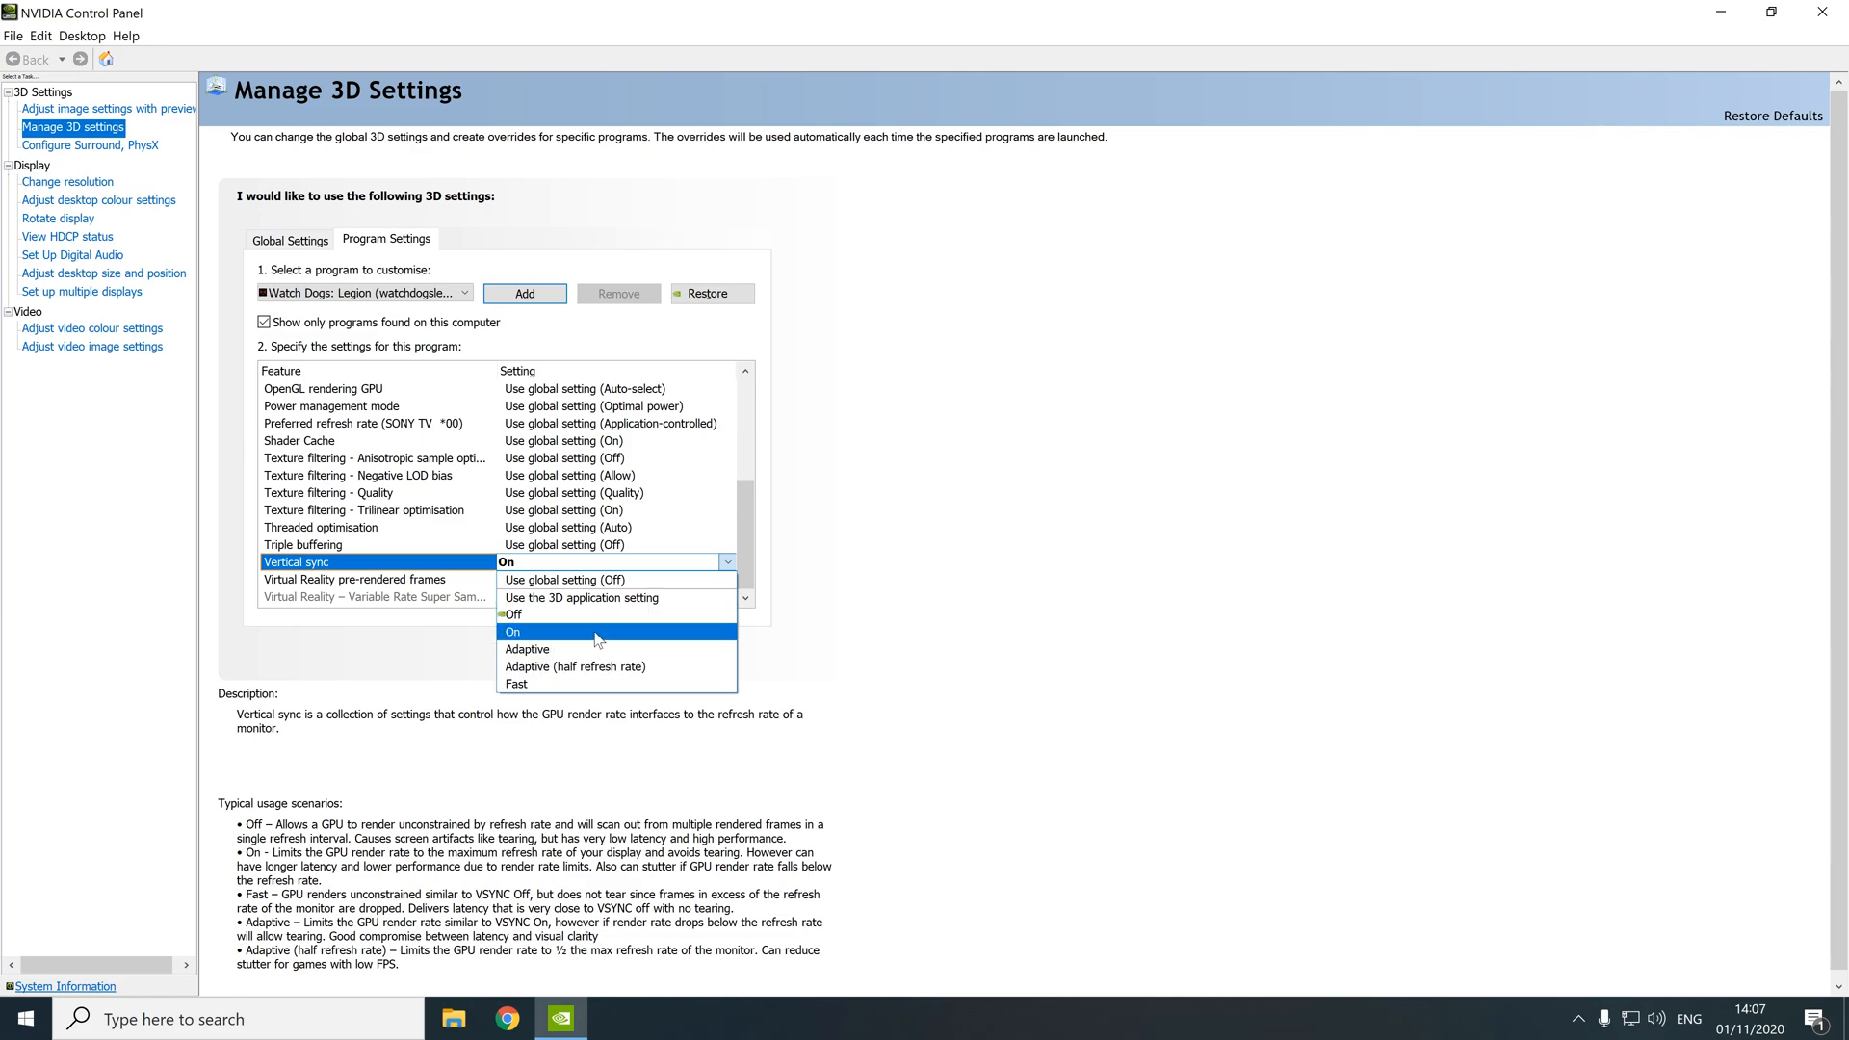
pyautogui.click(512, 632)
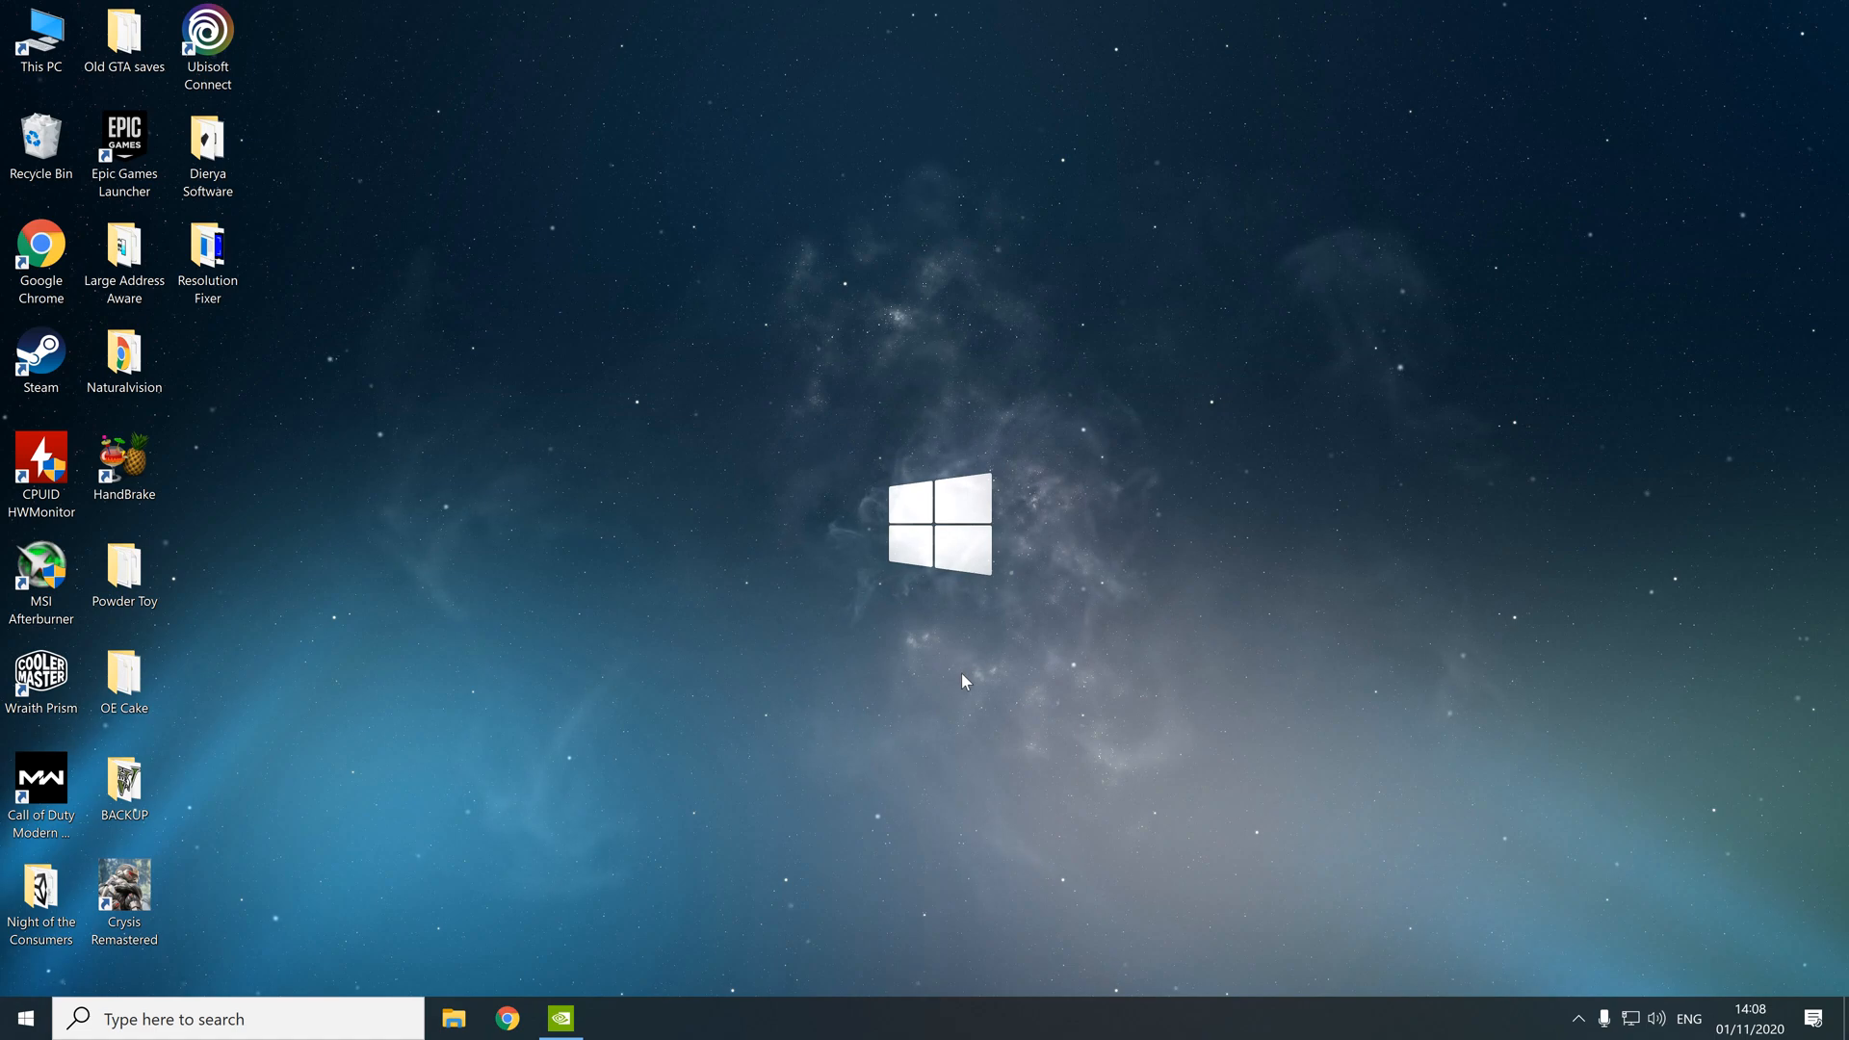
pyautogui.moveTo(969, 732)
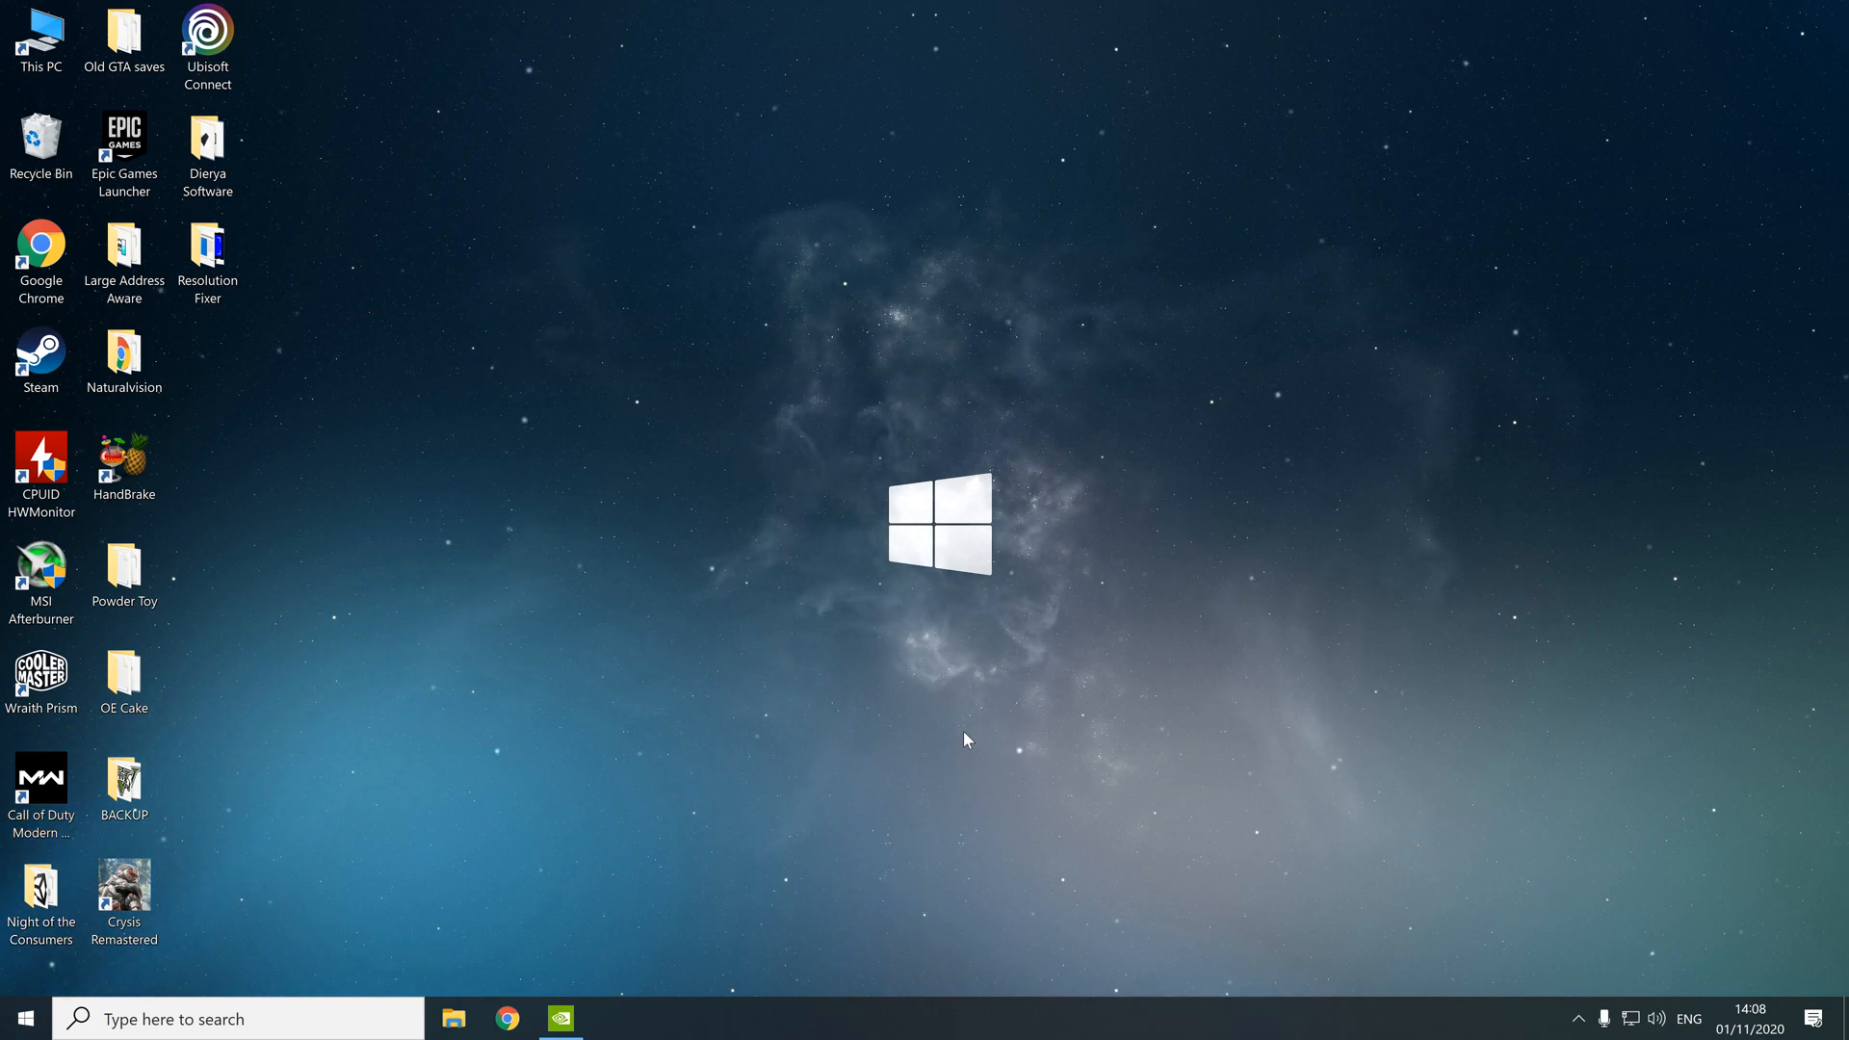
pyautogui.moveTo(934, 793)
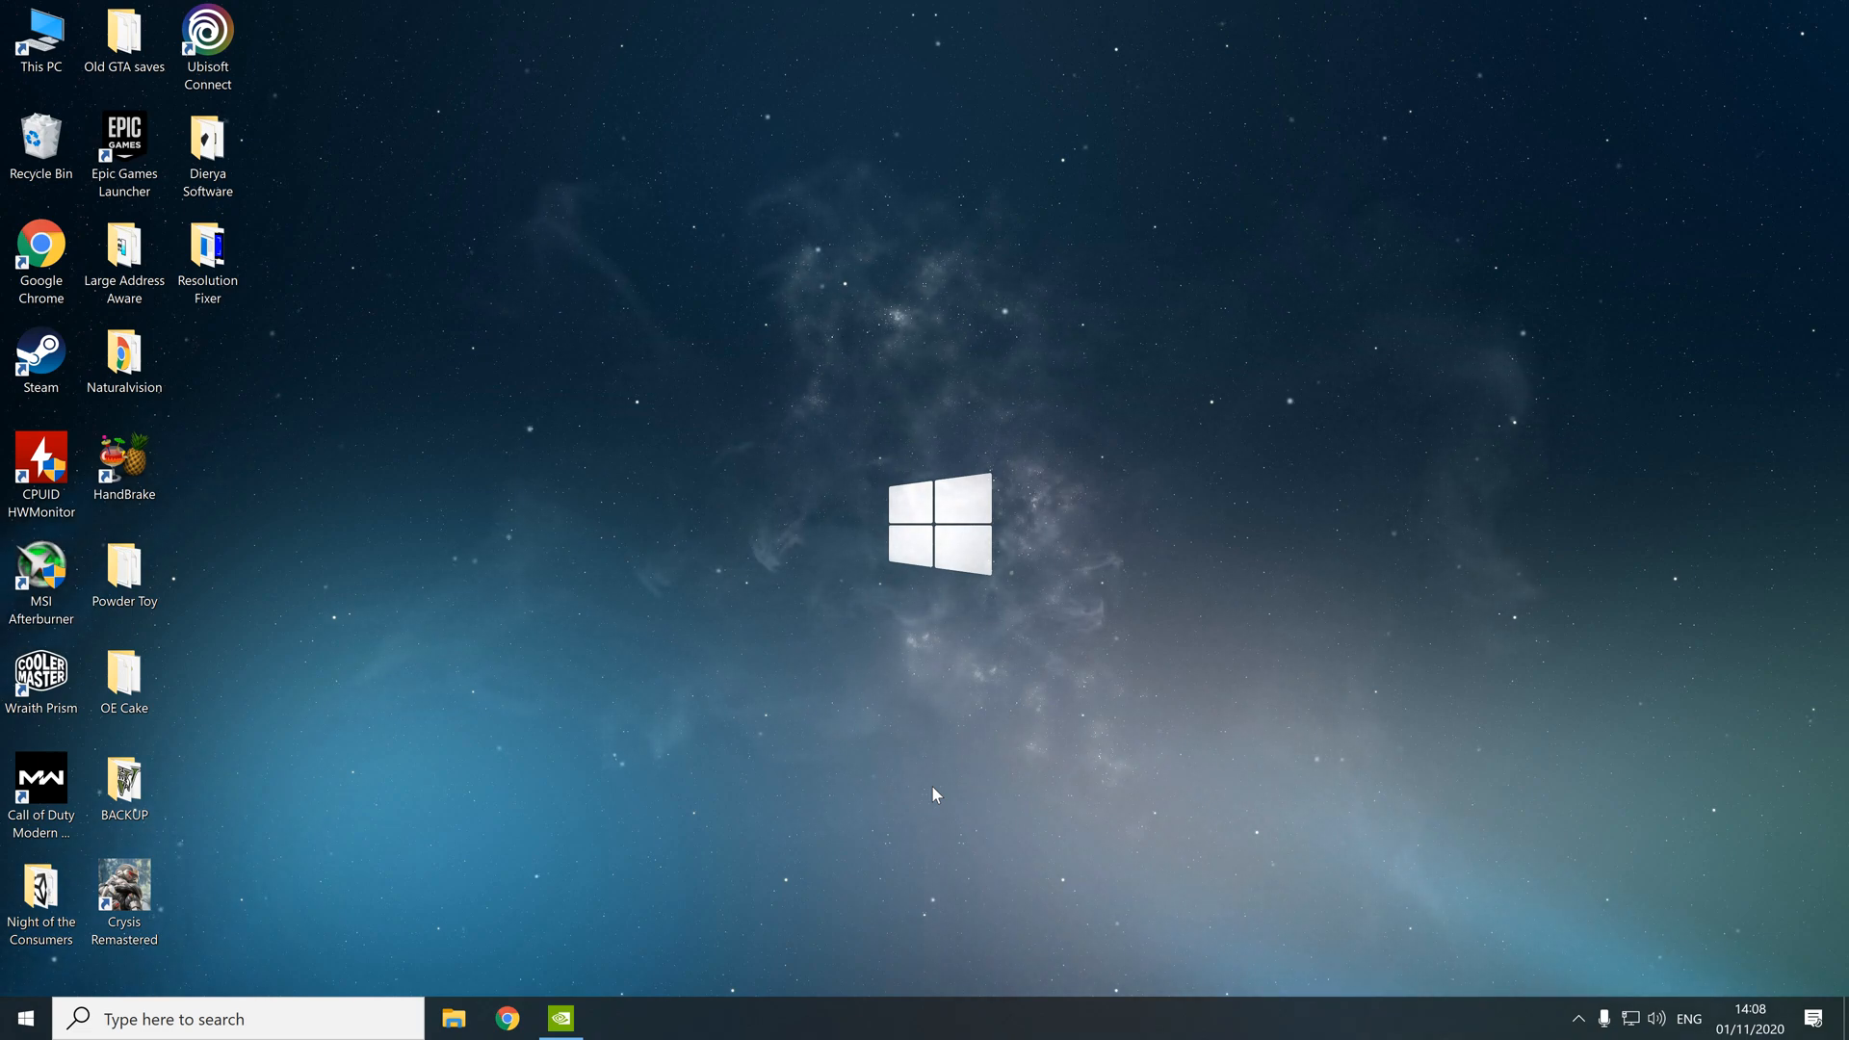
pyautogui.moveTo(975, 477)
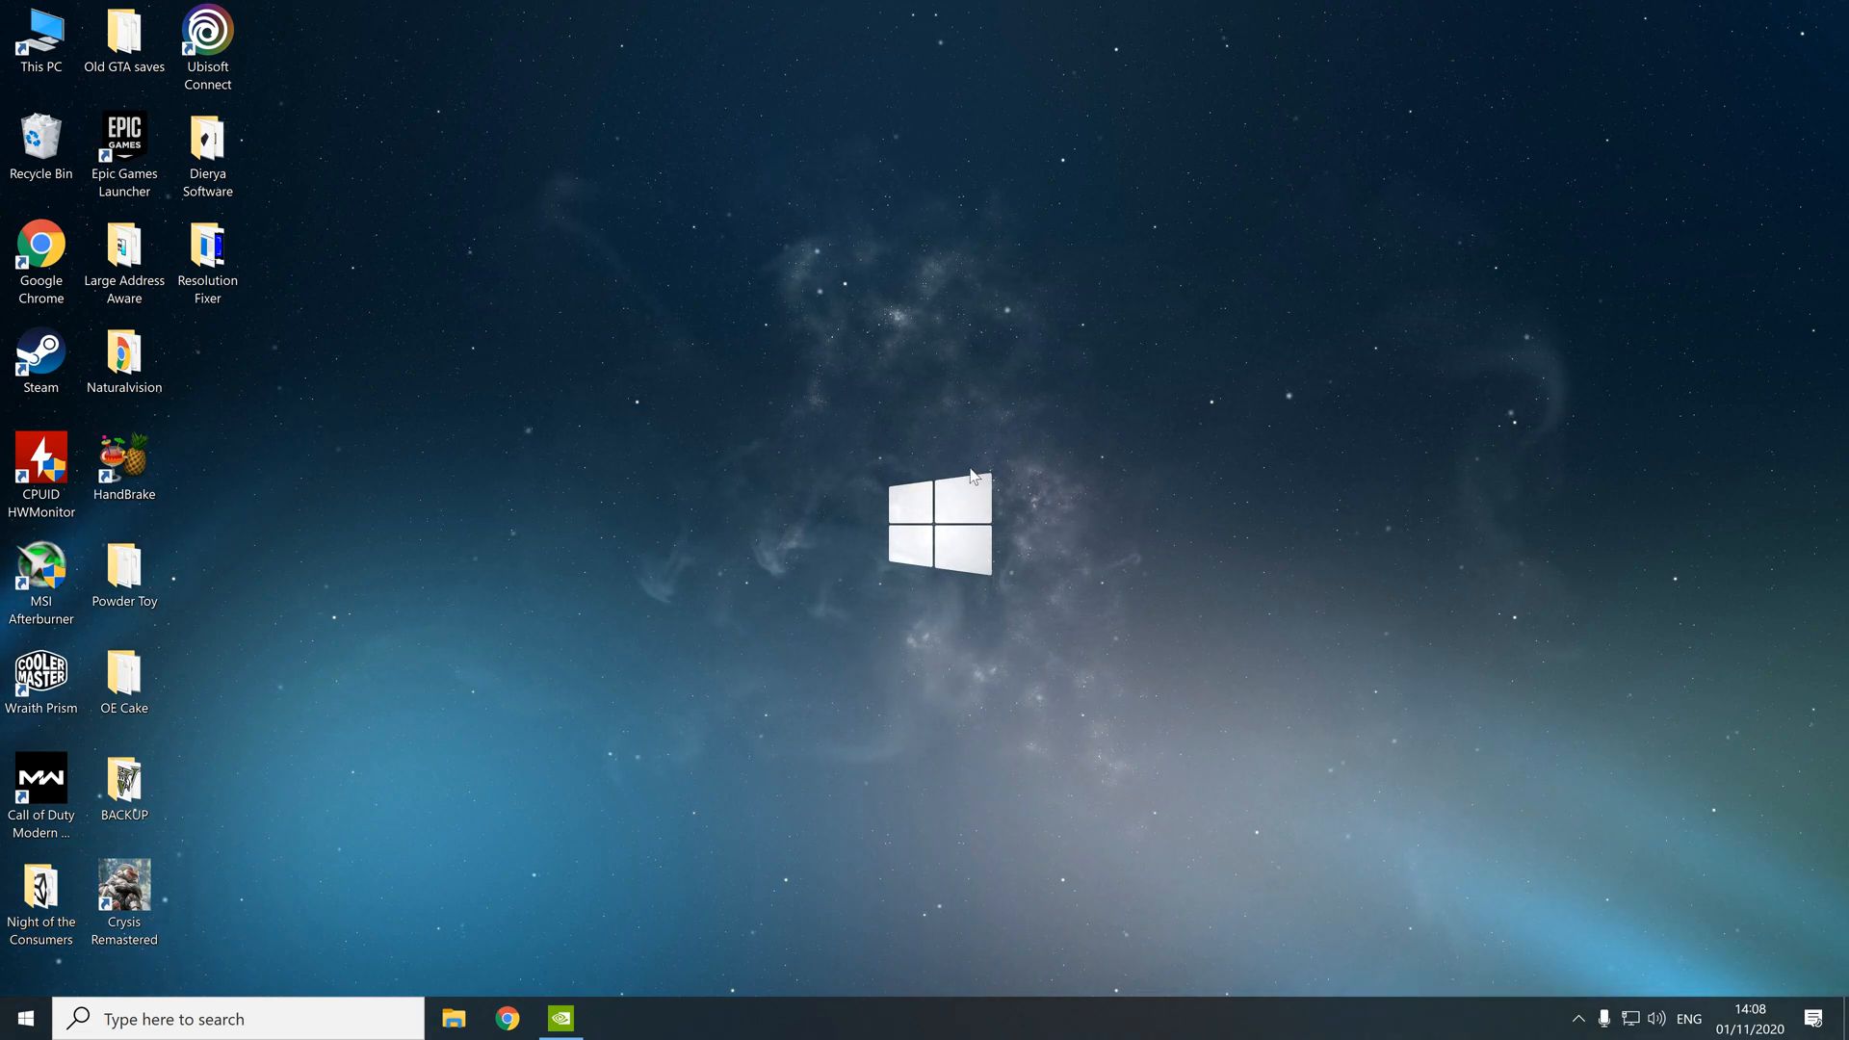